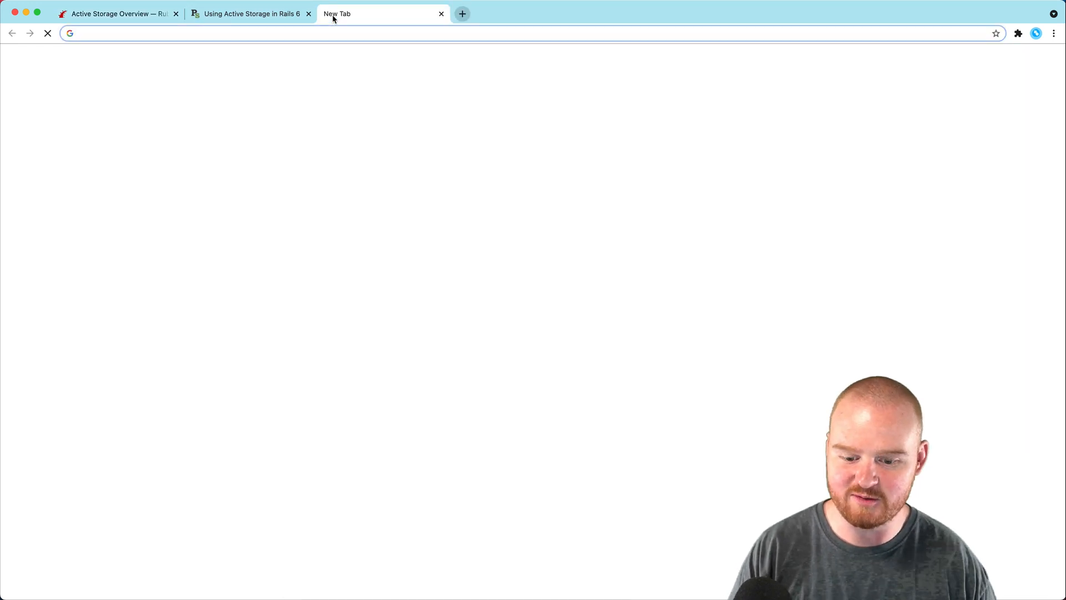
Search Google for amazon web services and open the official aws.amazon.com site
text(airbnb.com)
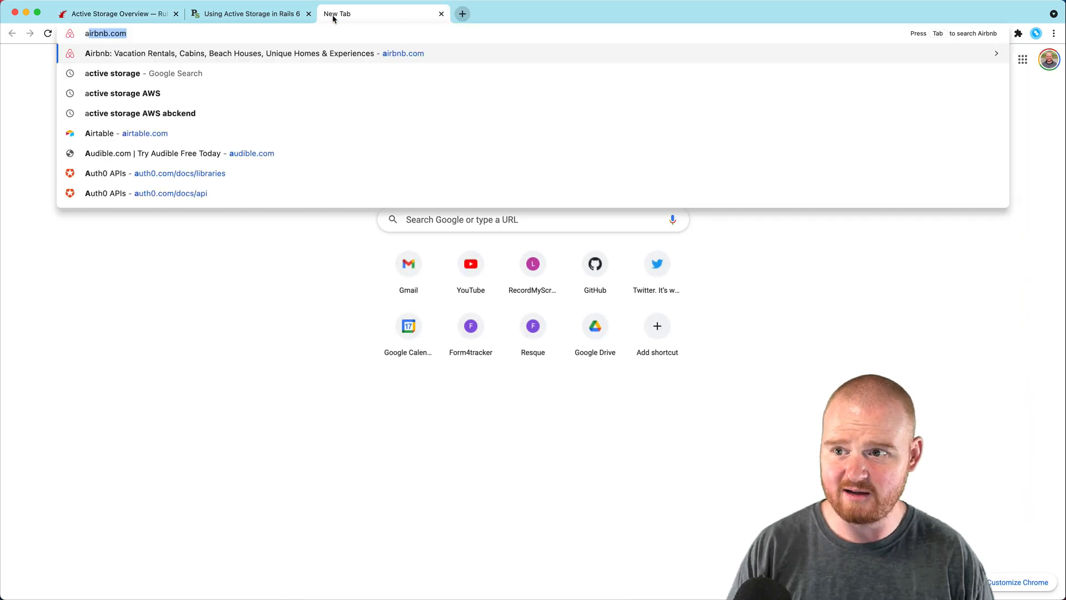
text(amazon web services)
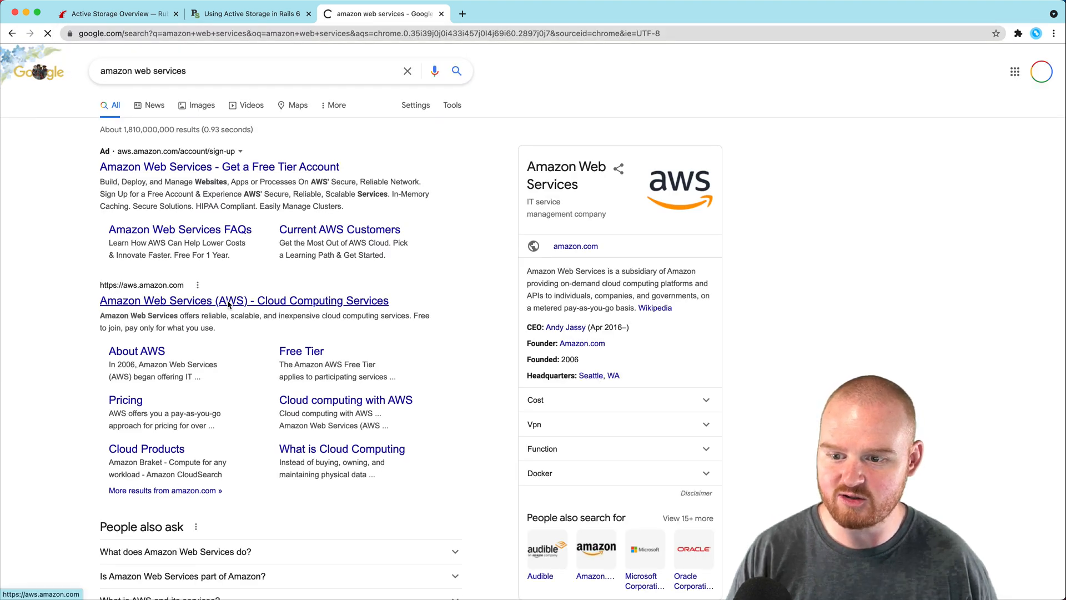
click(245, 300)
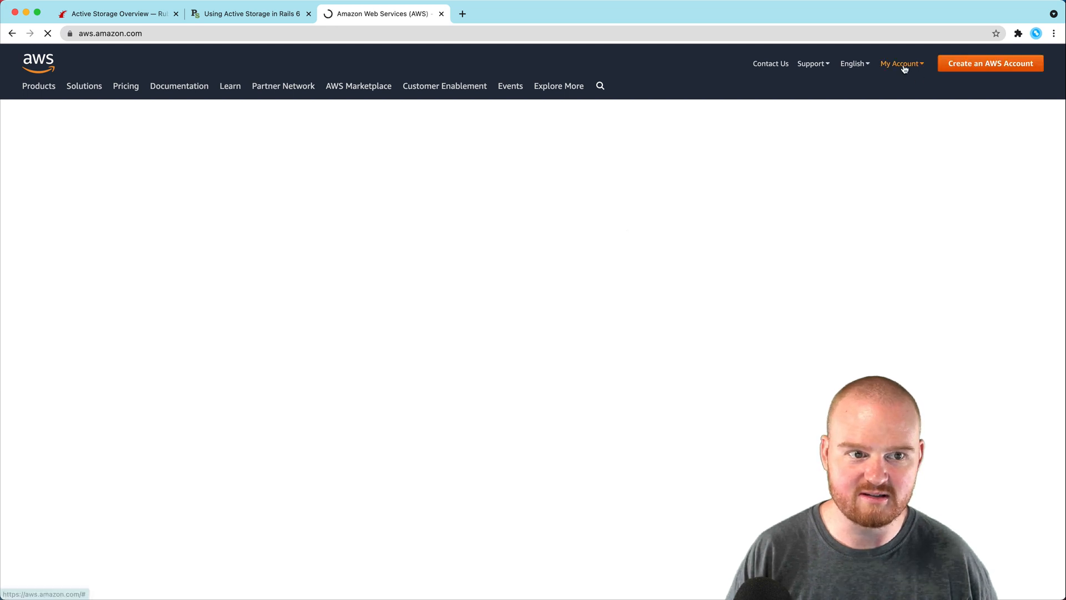
Go to My Account > AWS Management Console and submit the captcha security check
click(899, 63)
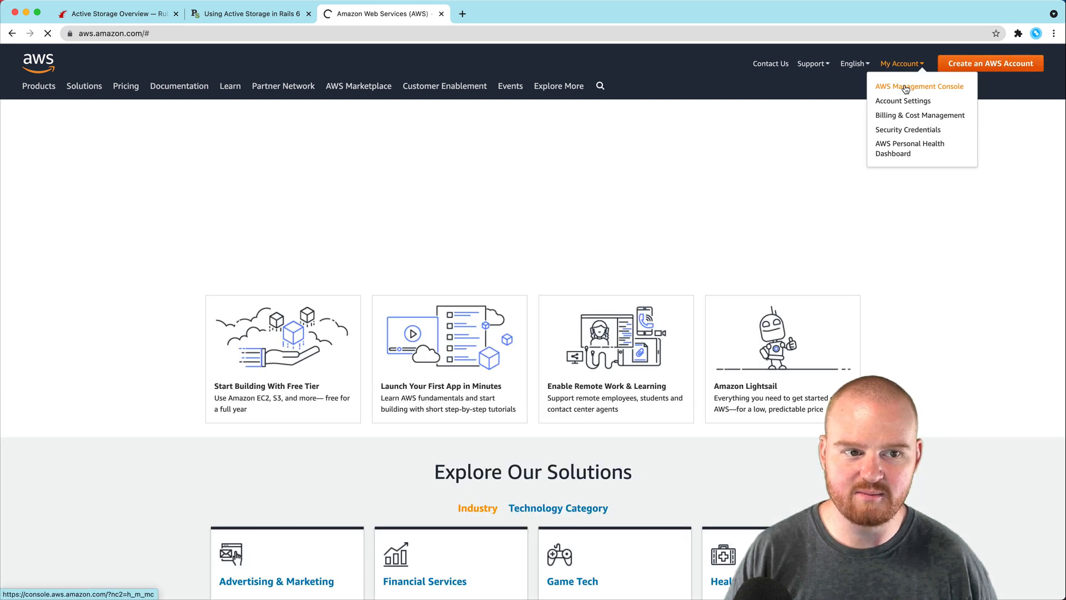
click(920, 85)
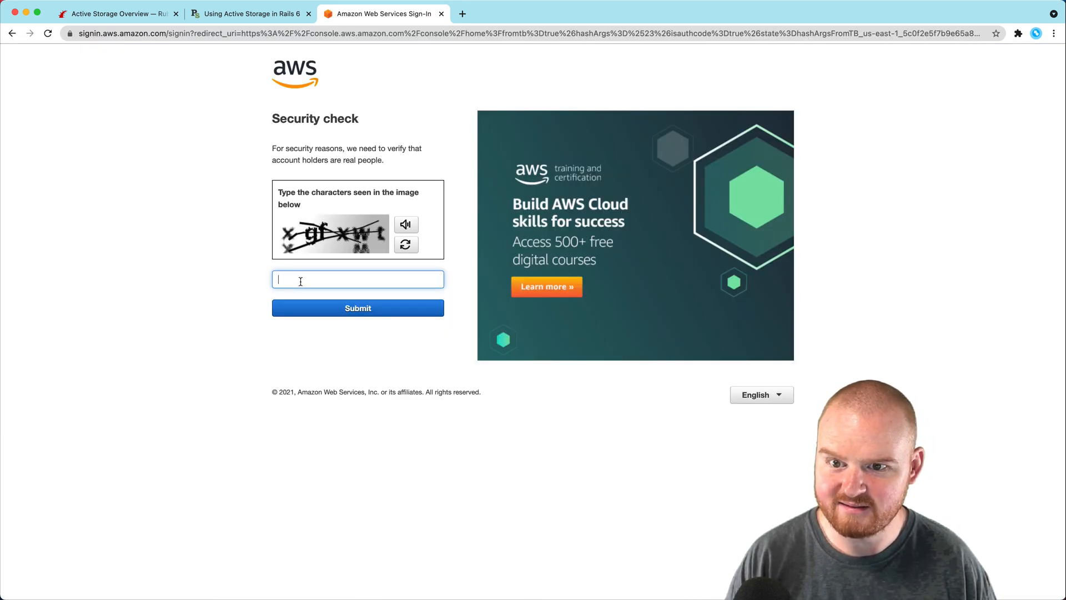
text(x)
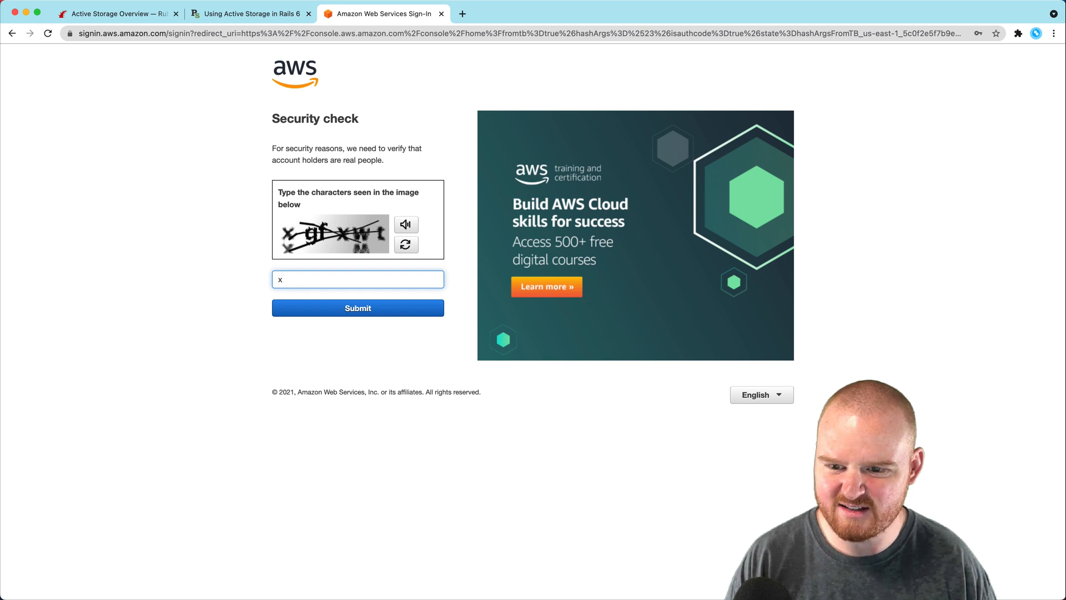
text(gfw)
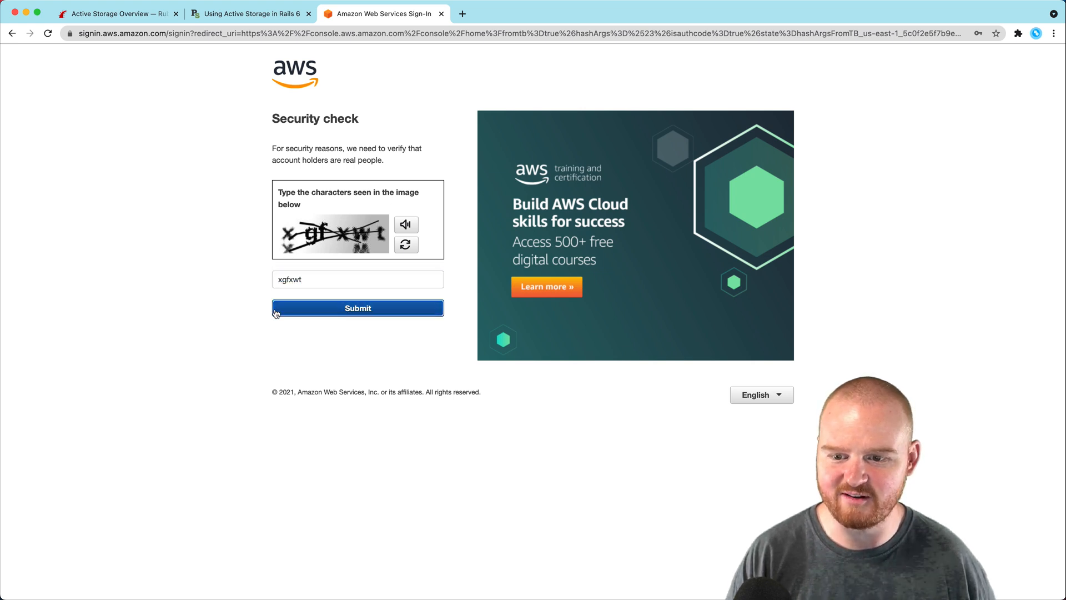
click(357, 307)
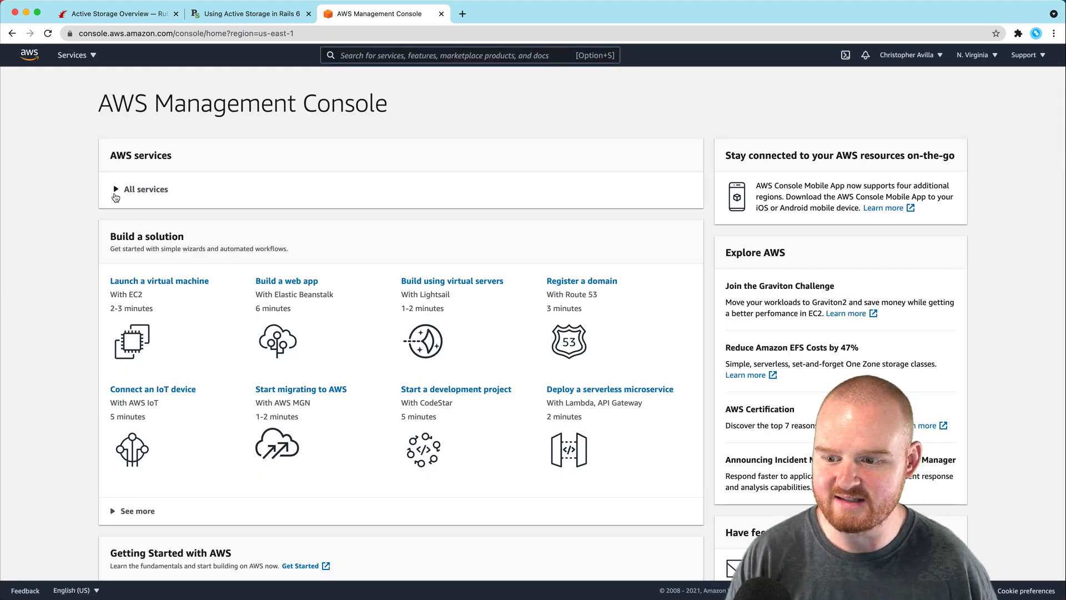
Expand All services, find S3 under Storage and open the S3 console listing 13 buckets
click(146, 189)
text(s)
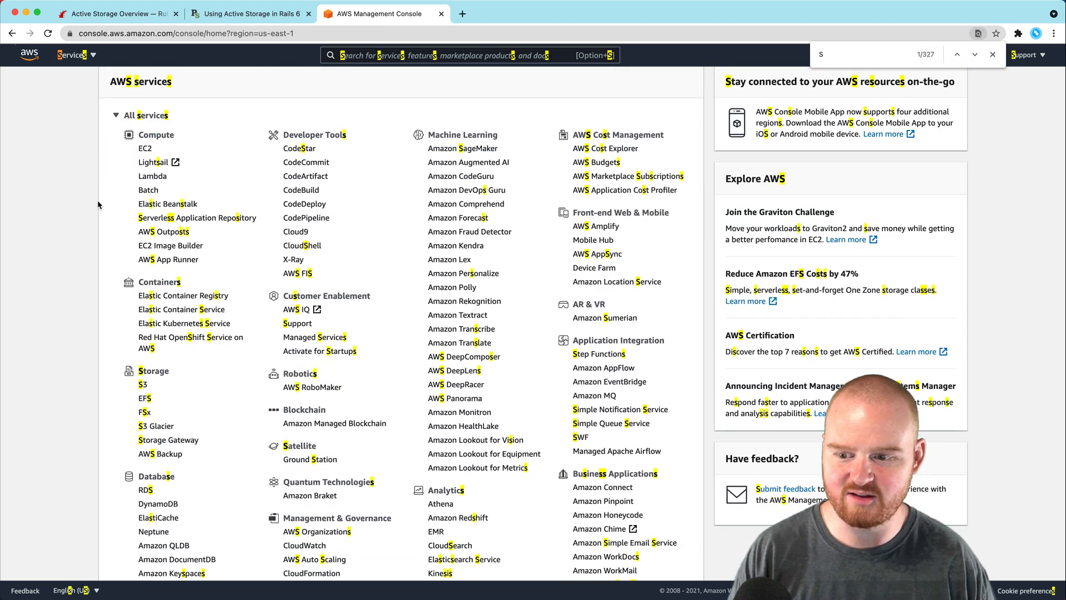
text(3)
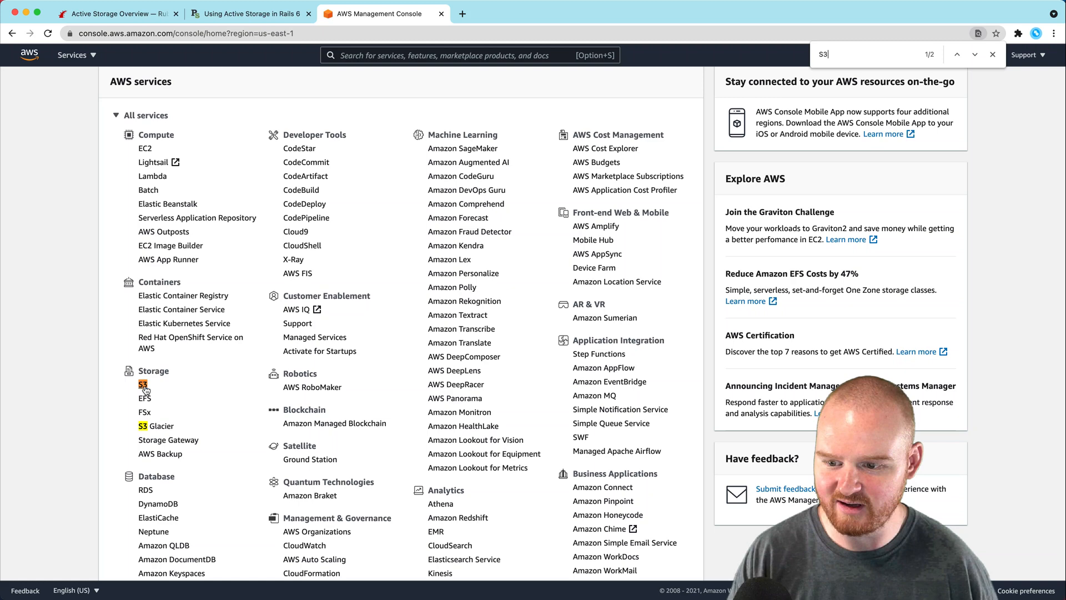
click(143, 386)
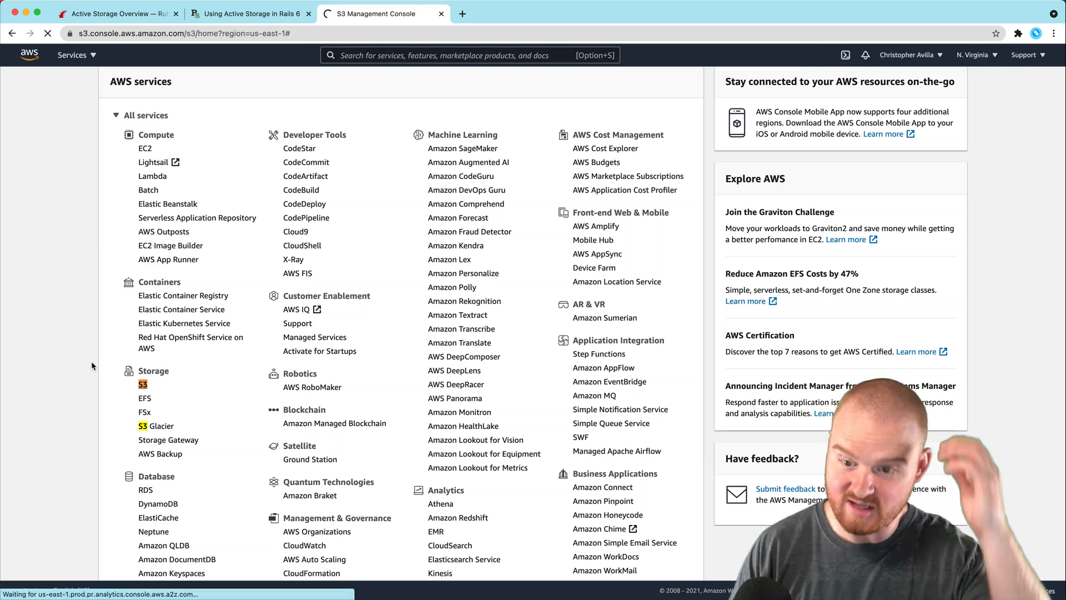
click(143, 385)
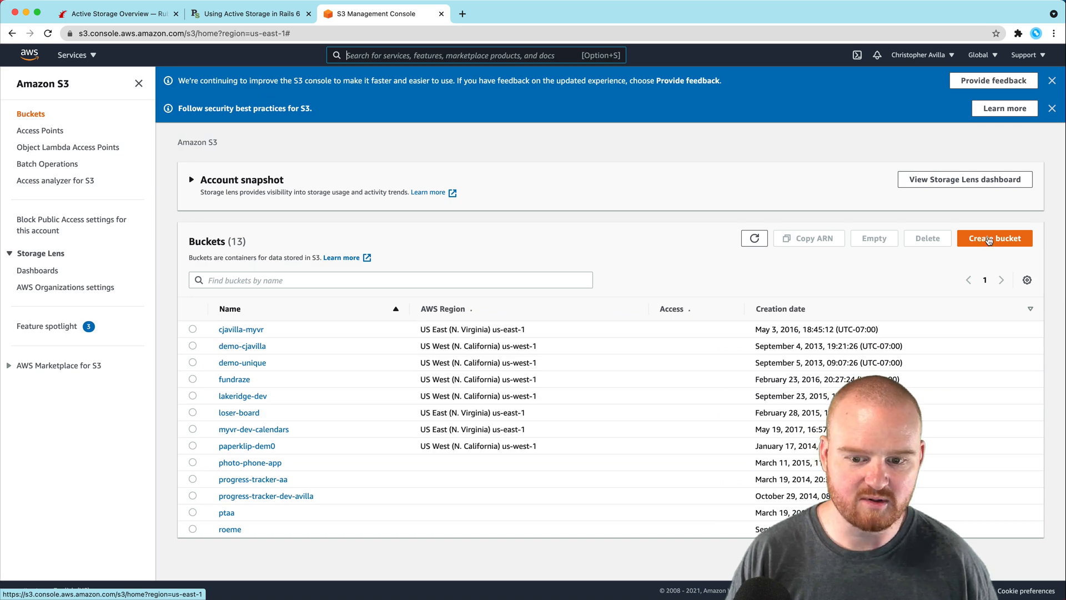
Start a new bucket named record-my-screen in region US West (N. California) us-west-1
click(993, 238)
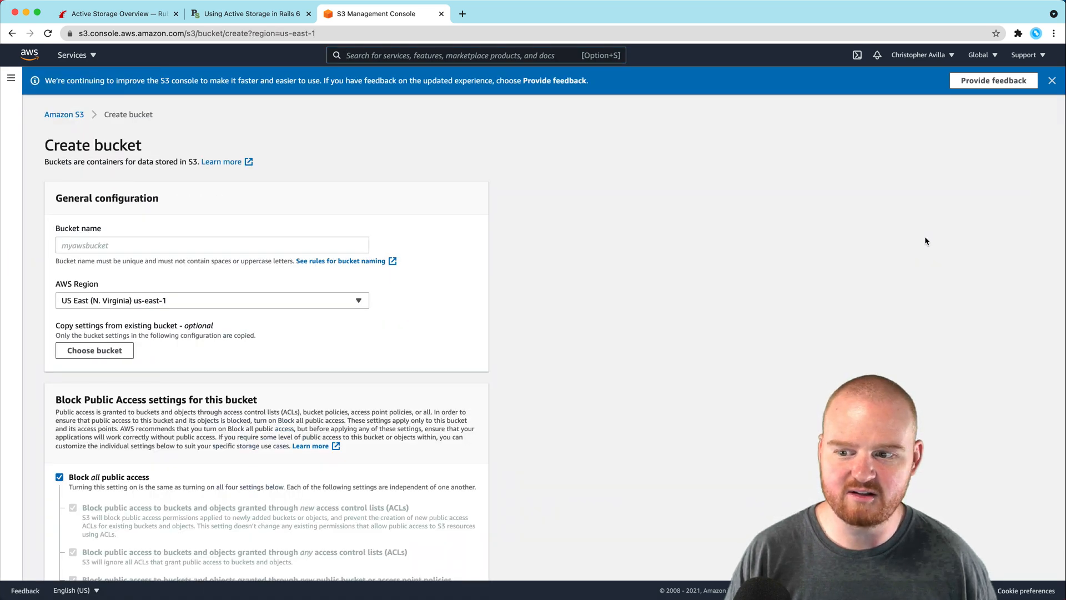
click(211, 244)
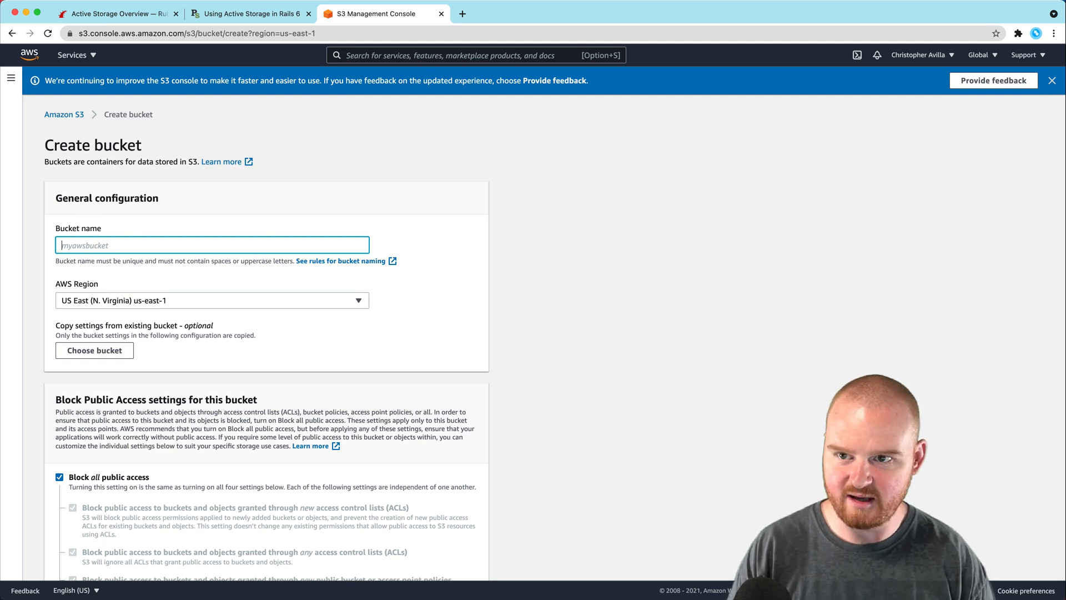
text(record-my-s)
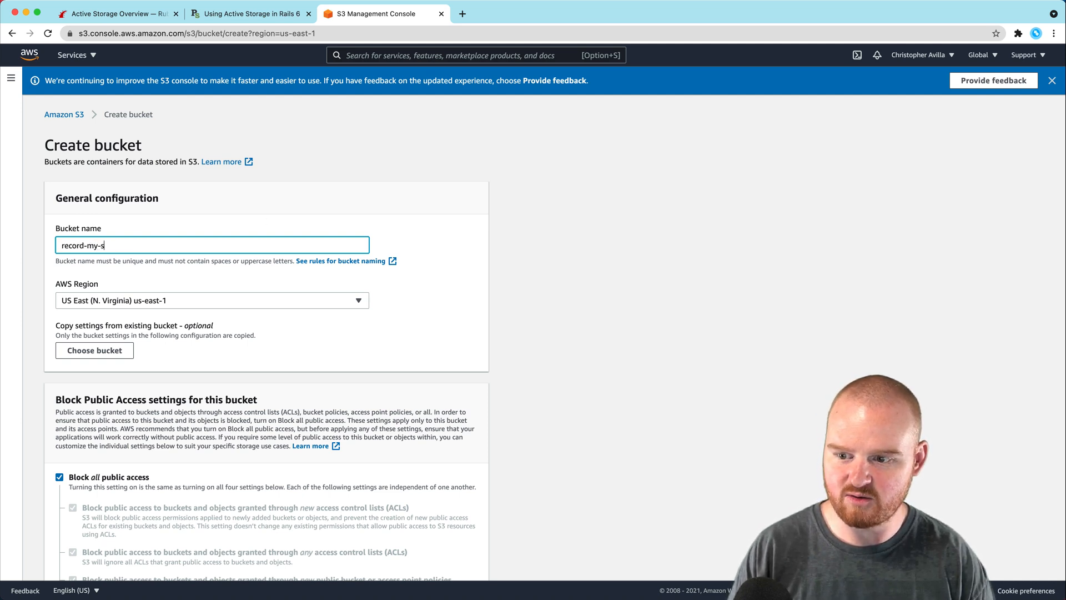
click(211, 300)
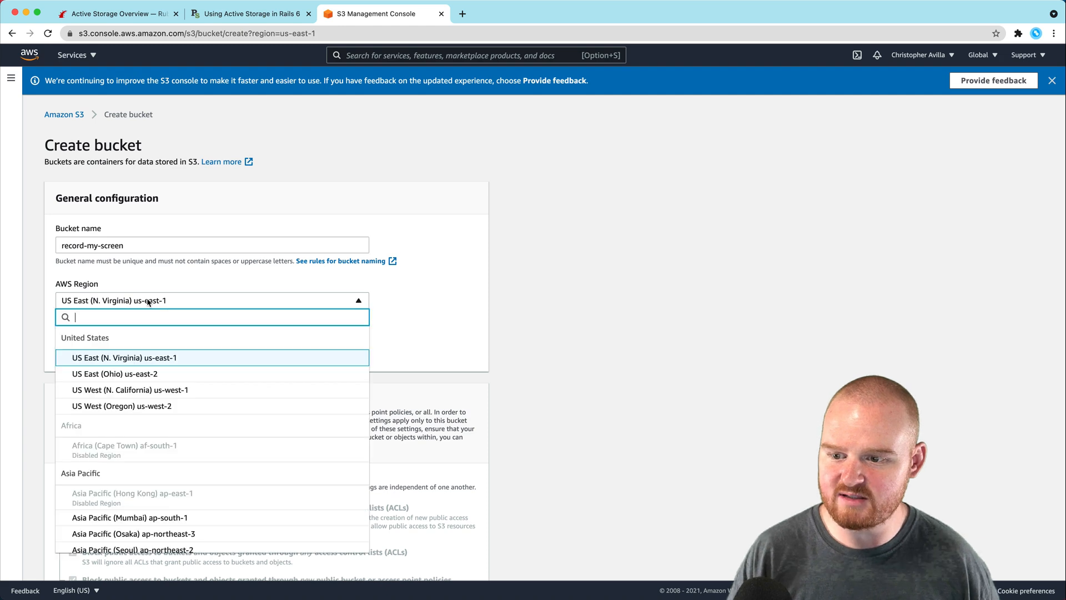
mouse_move(130, 390)
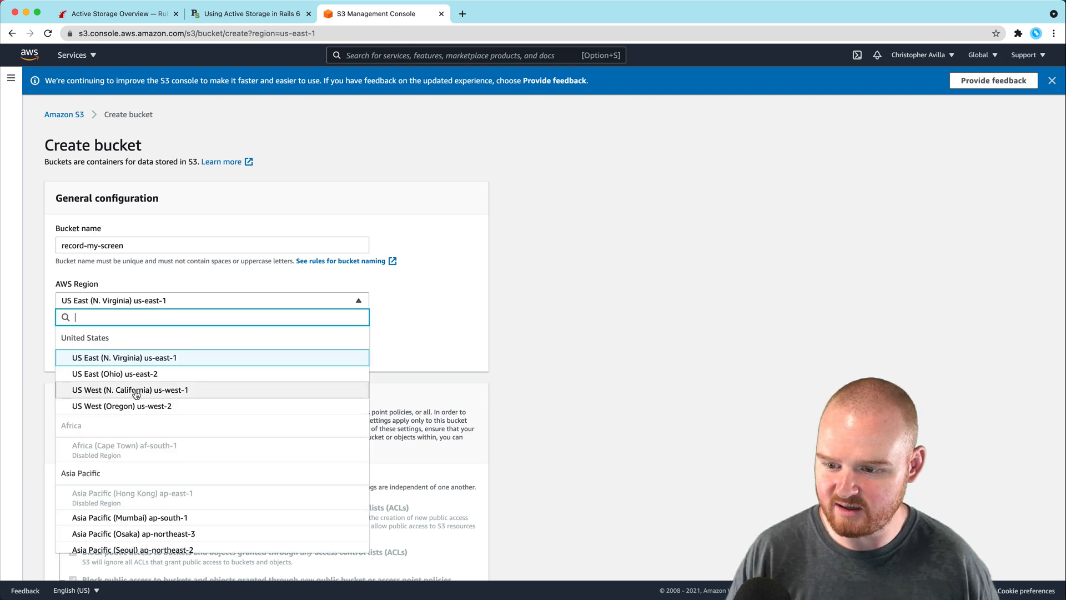
click(130, 389)
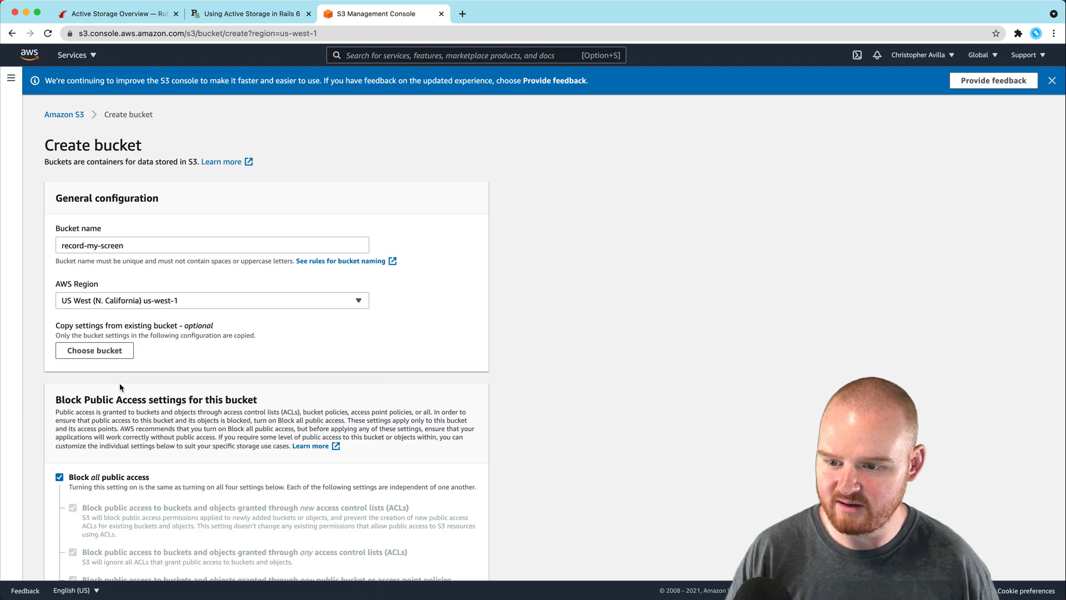
mouse_move(191, 332)
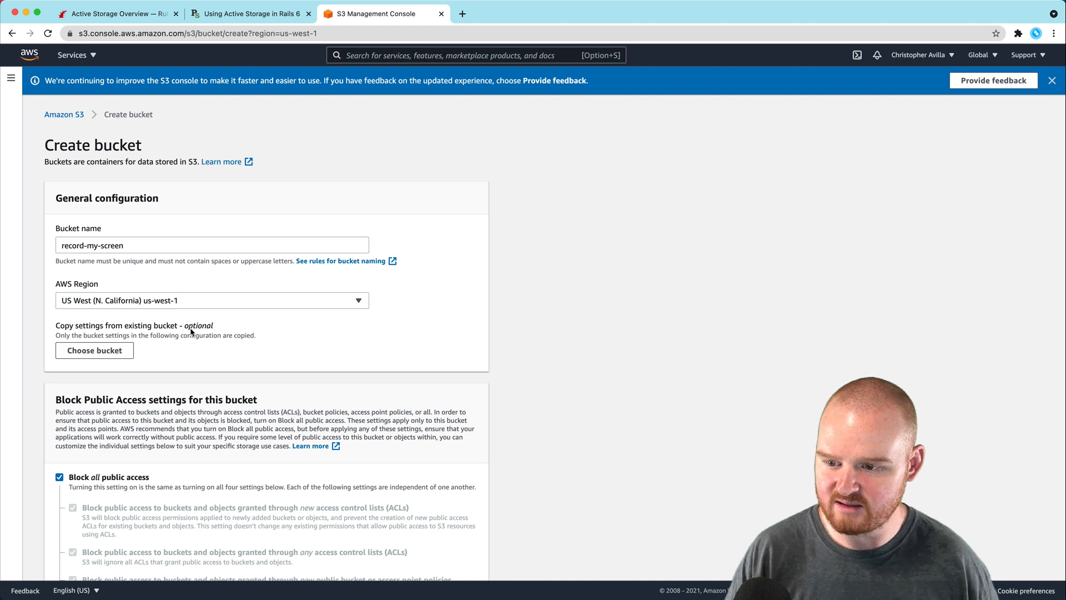
Keep the default bucket settings and create the bucket, bringing the count to 14
scroll(down, 3)
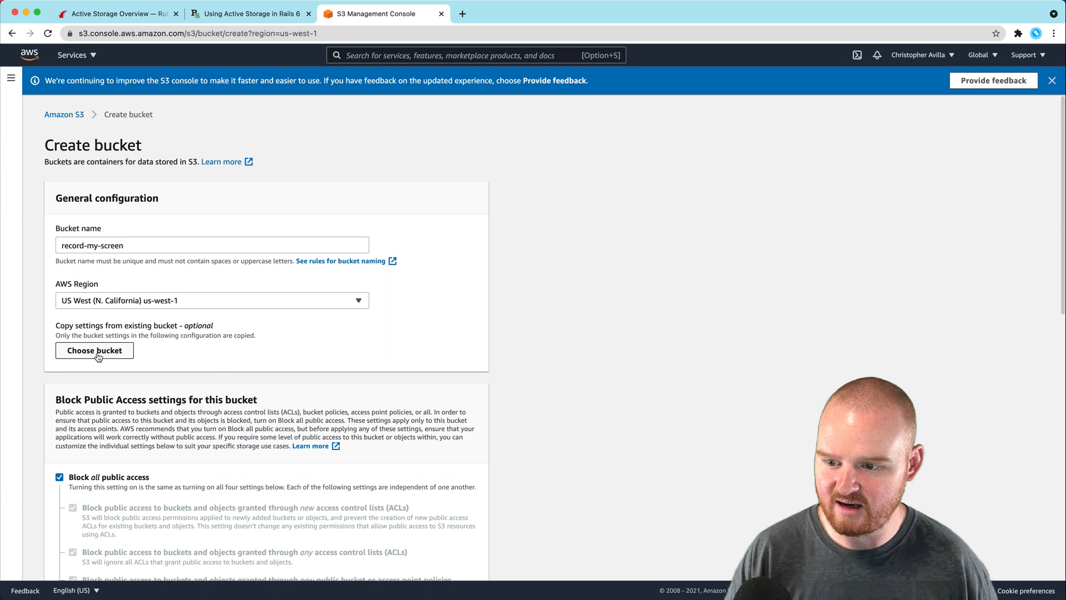
scroll(down, 3)
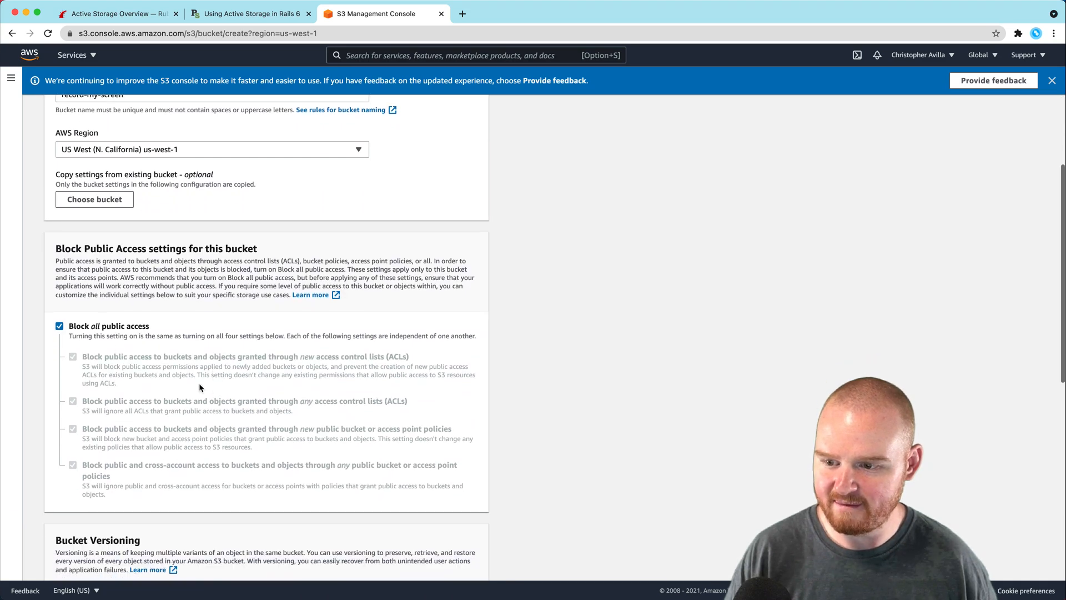
mouse_move(58, 338)
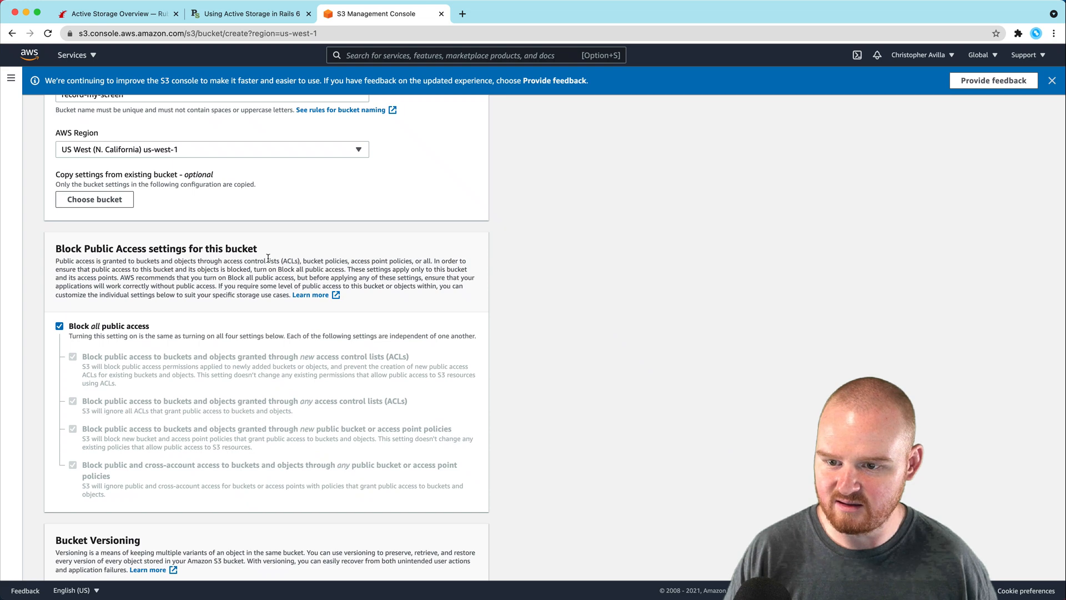
scroll(down, 3)
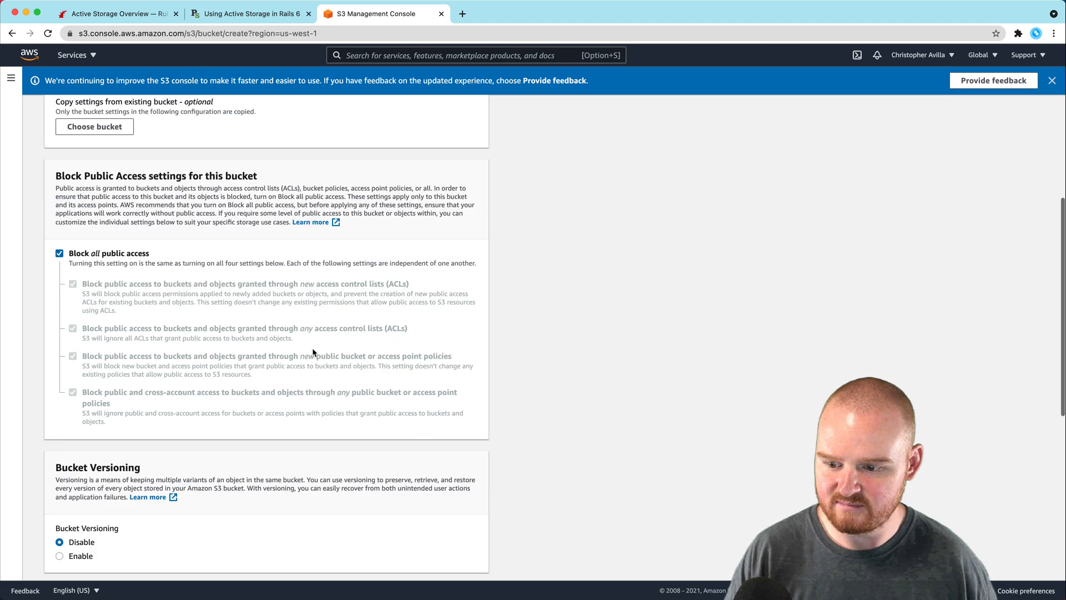
scroll(down, 3)
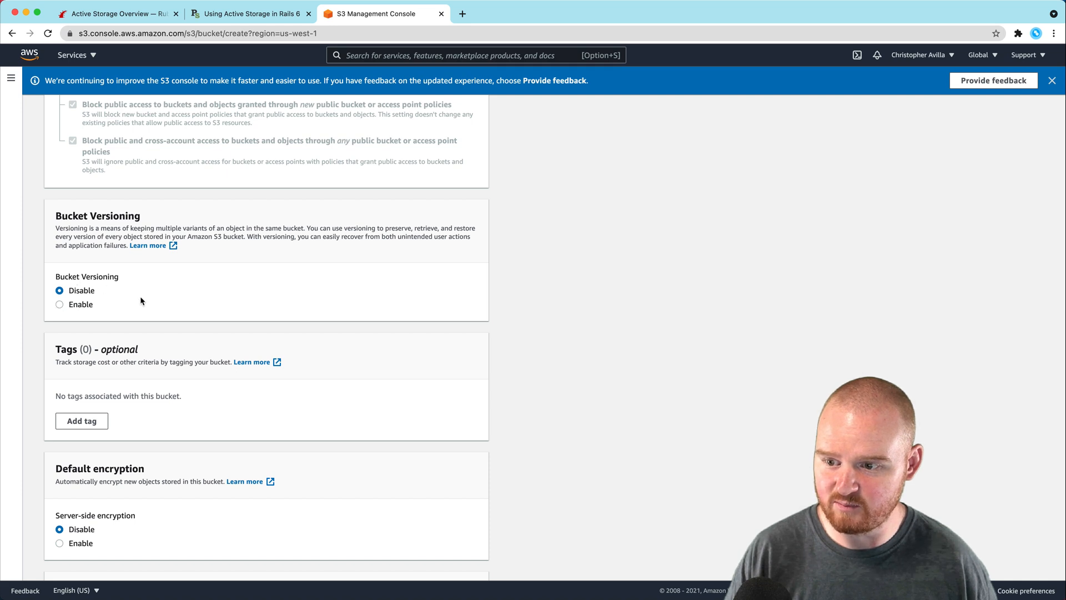
scroll(down, 3)
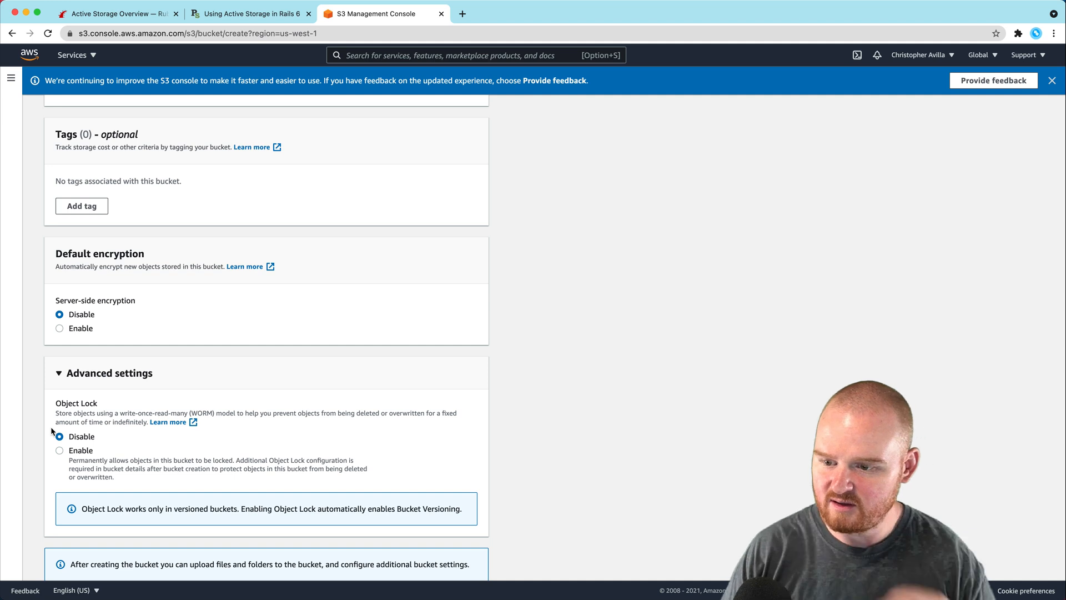
scroll(down, 3)
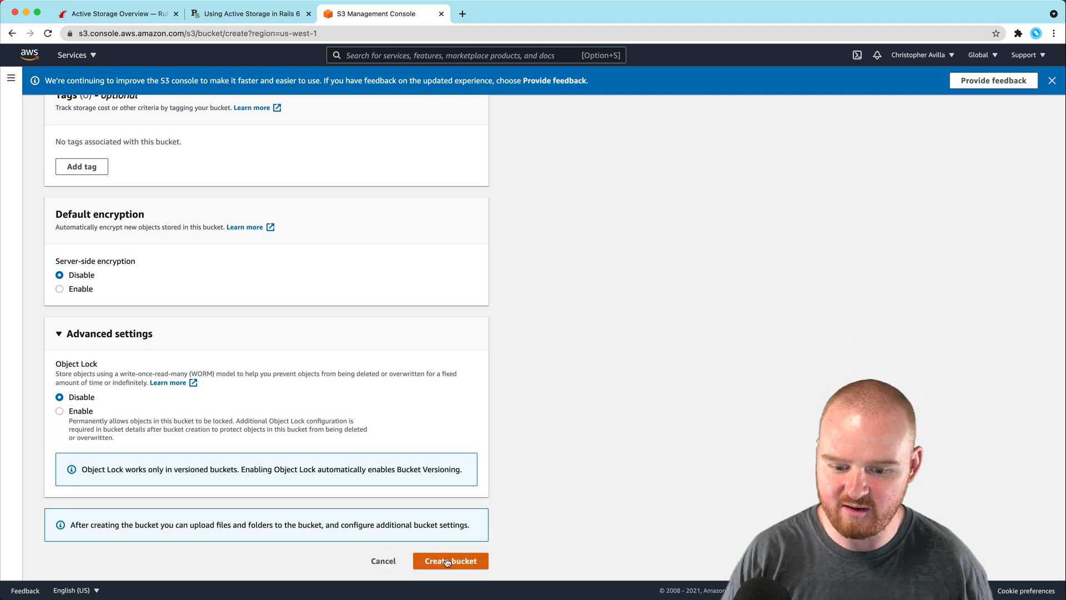
click(449, 560)
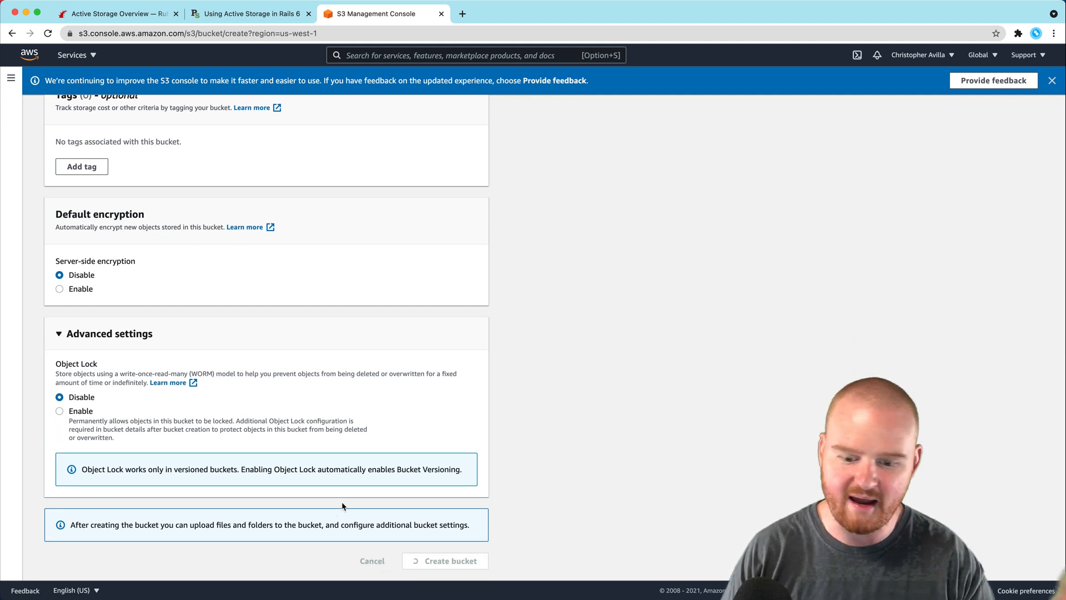
click(444, 561)
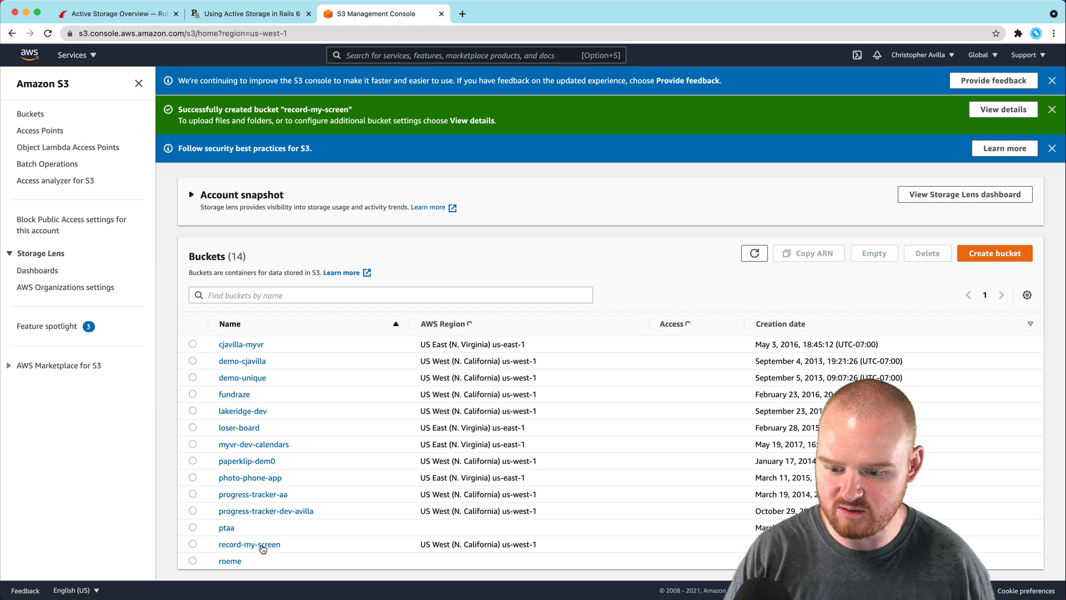
In config/storage.yml set the amazon service to bucket record-my-screen, region us-west-1, and save
click(249, 544)
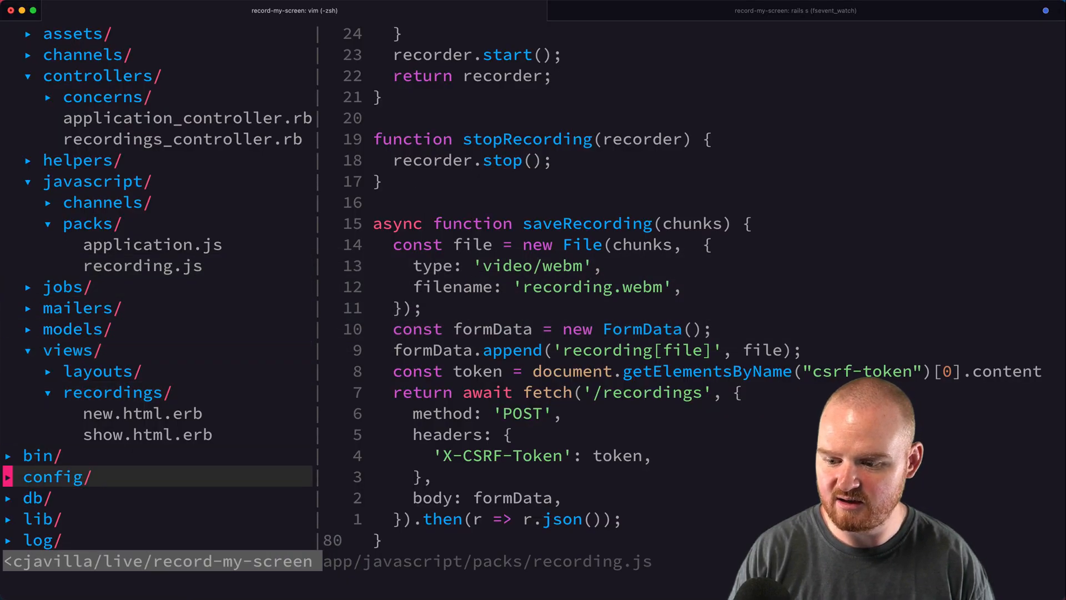
click(54, 476)
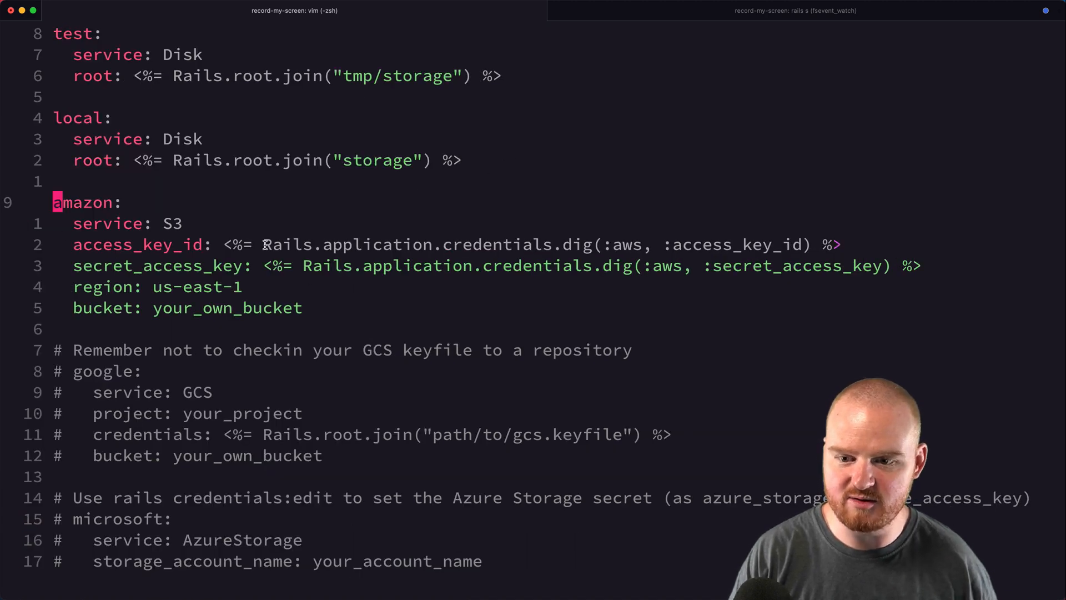
double_click(736, 245)
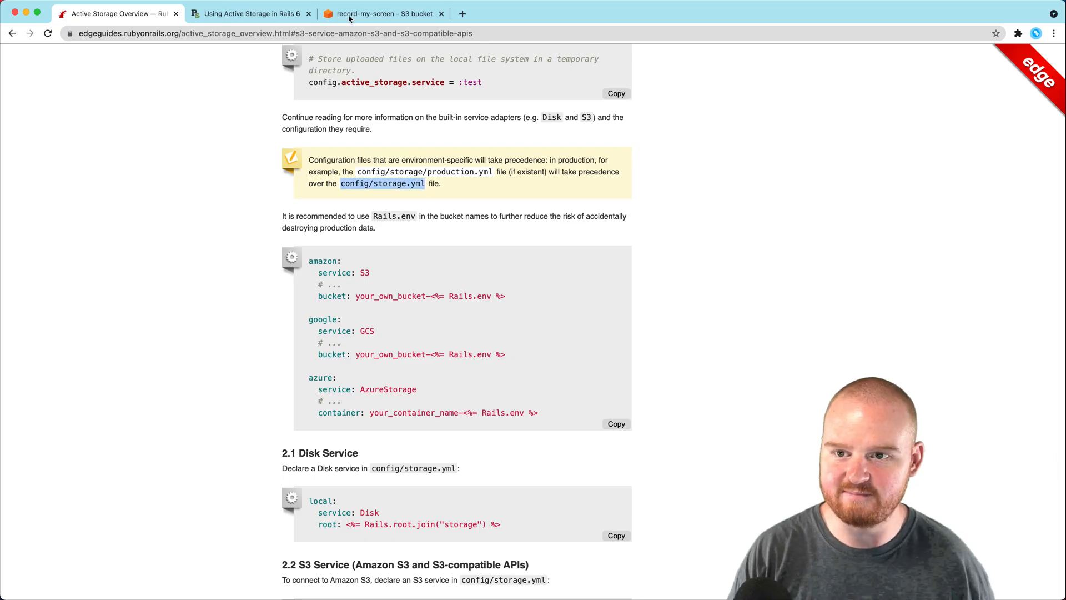
click(381, 13)
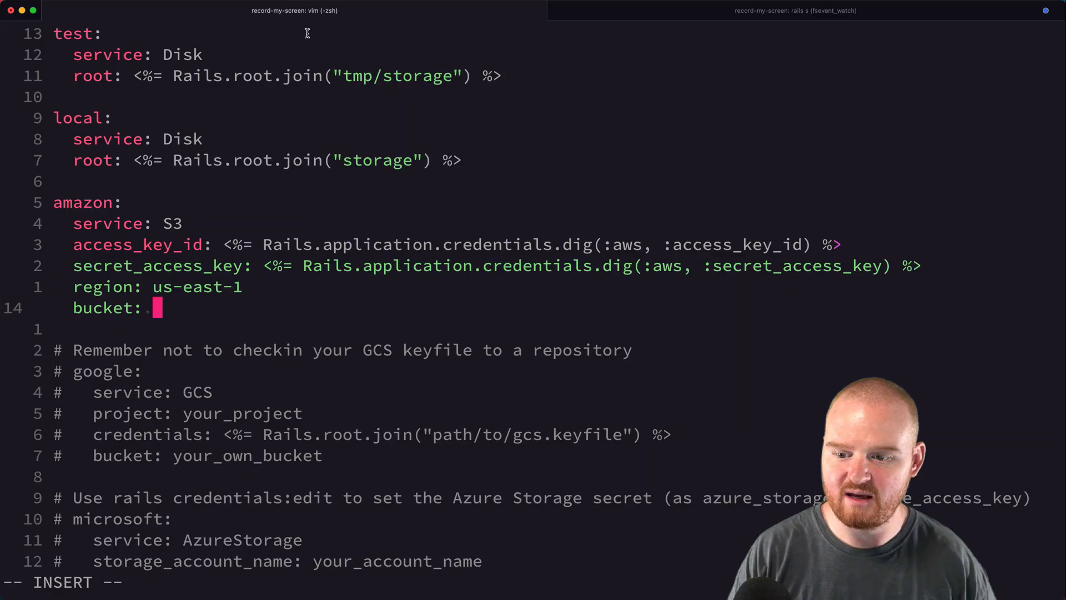
text(record-my-screen)
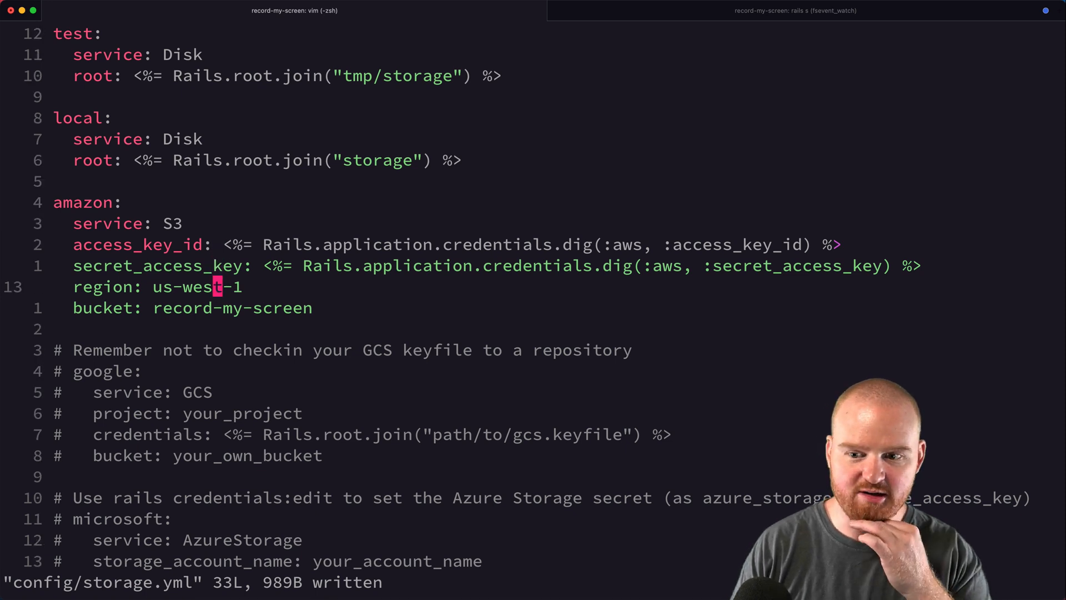
mouse_move(580, 212)
text(EDITOR=vi rails credentials:edit)
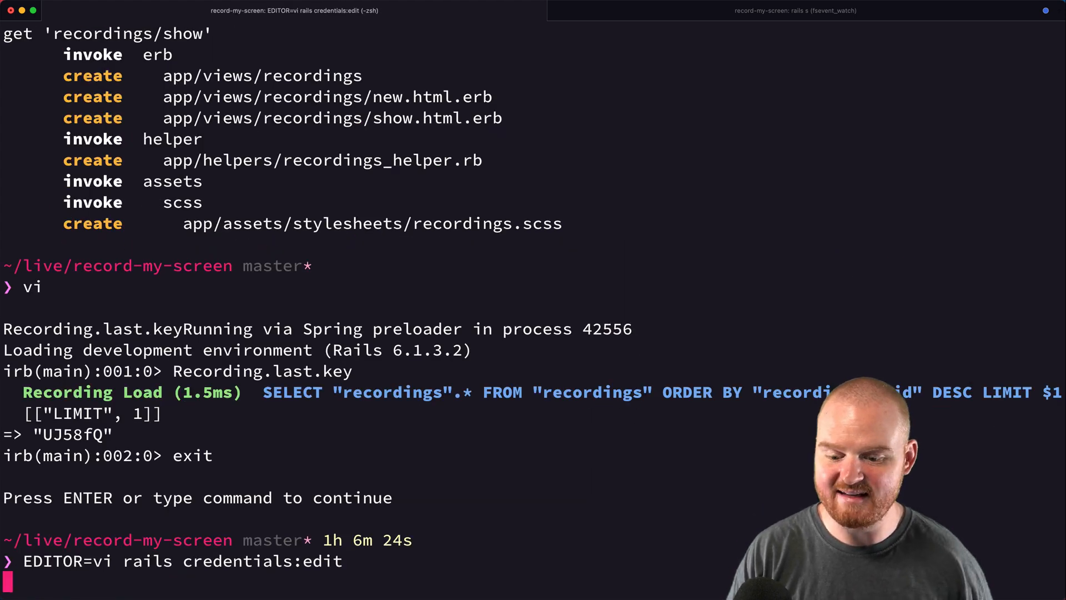
mouse_move(534, 212)
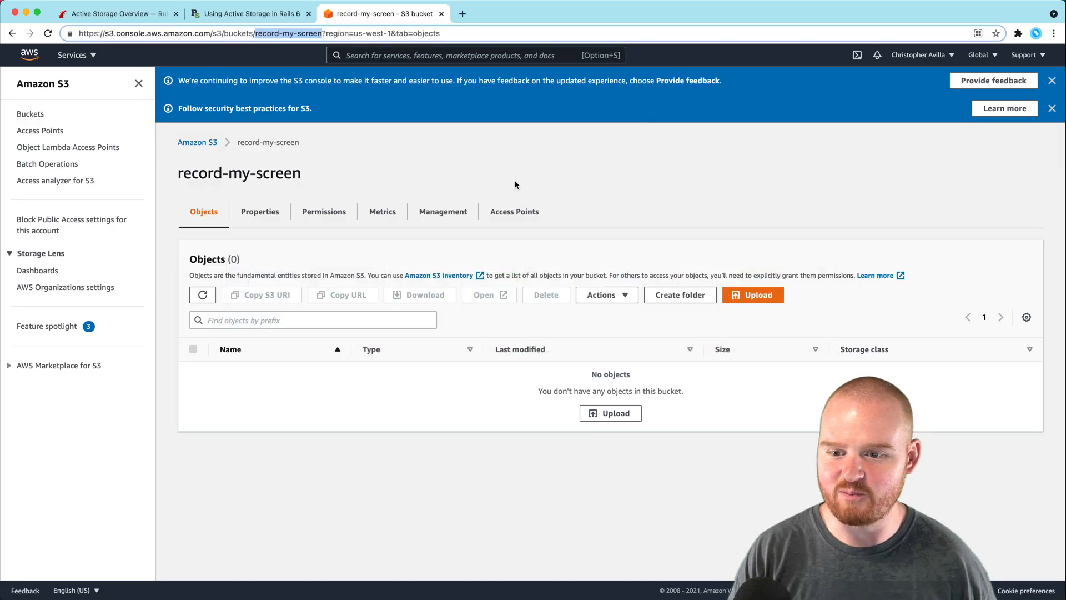
mouse_move(505, 192)
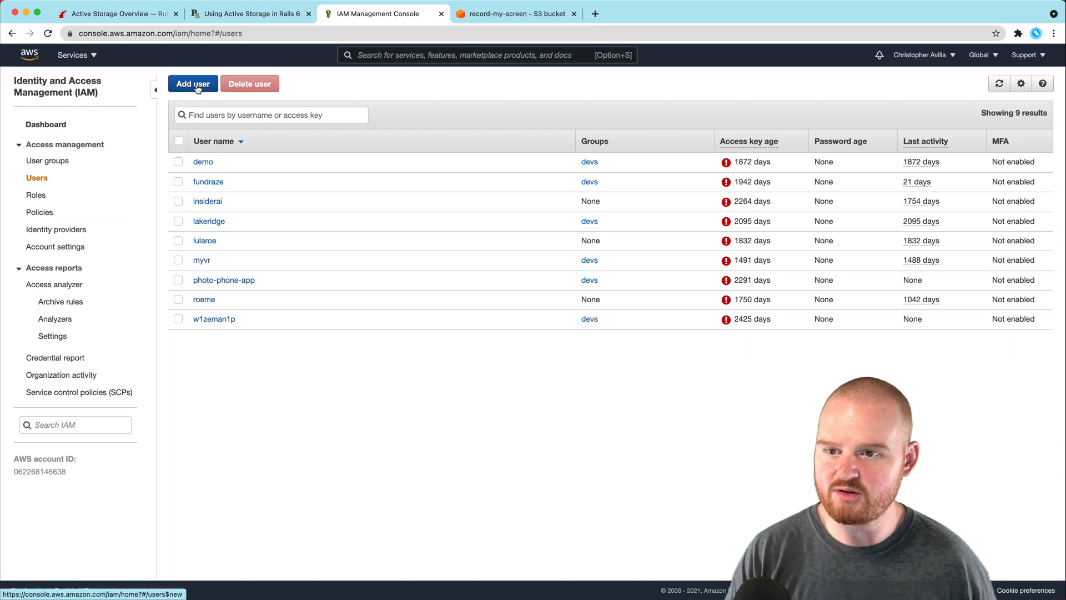
mouse_move(103, 131)
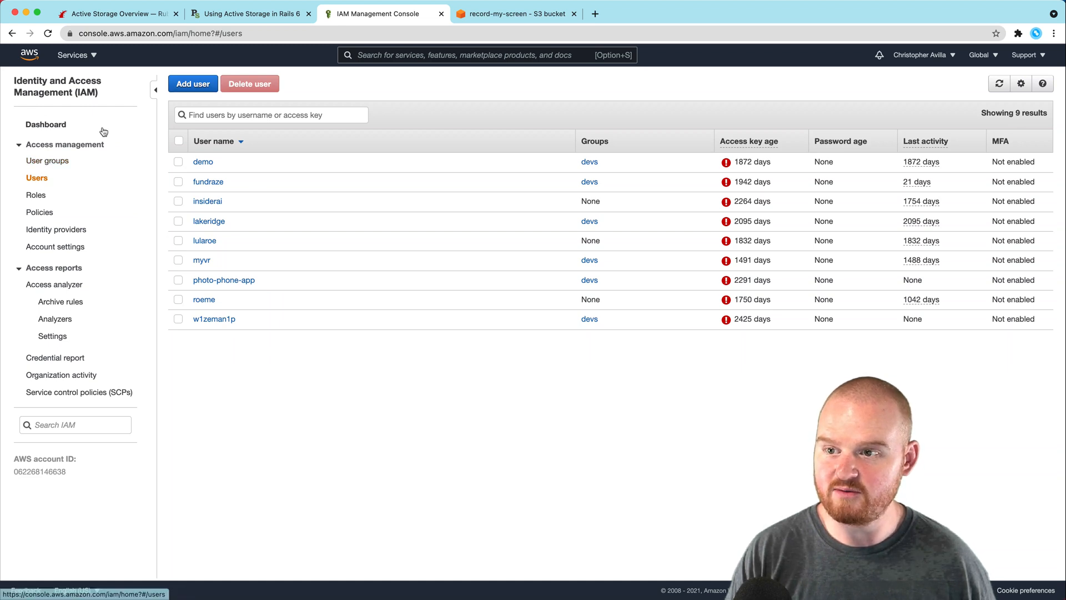
Add a new IAM user named record-my-screen with Programmatic access enabled
click(192, 84)
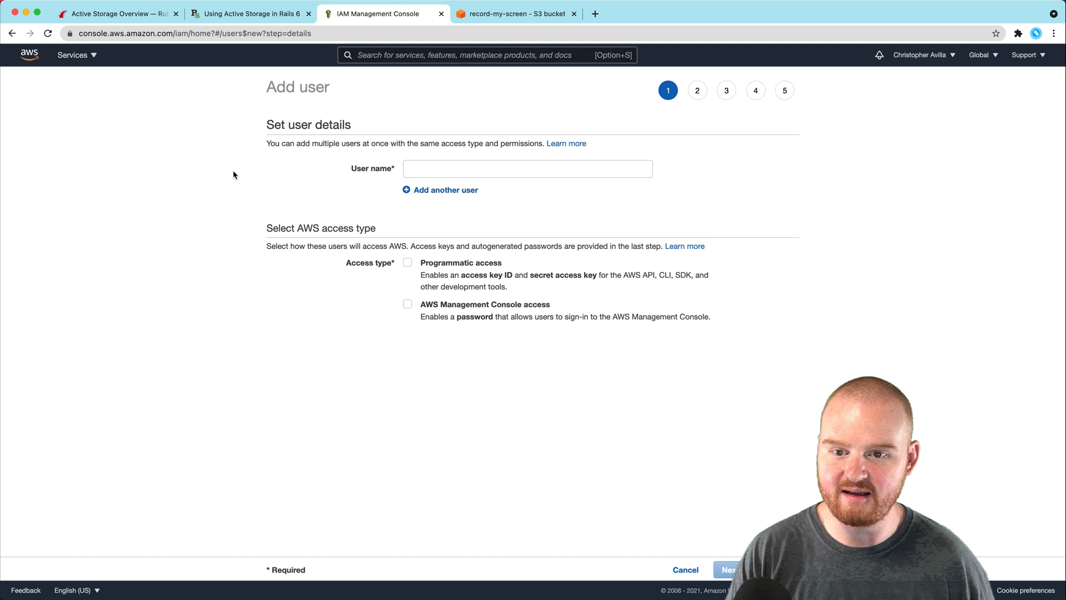
text(record-my-screen)
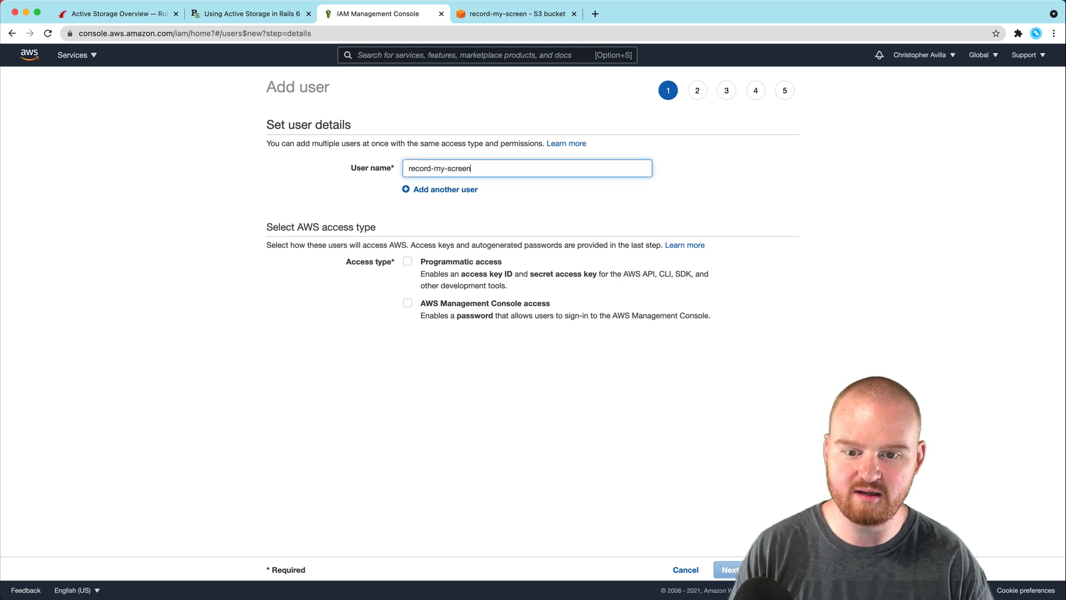
click(408, 261)
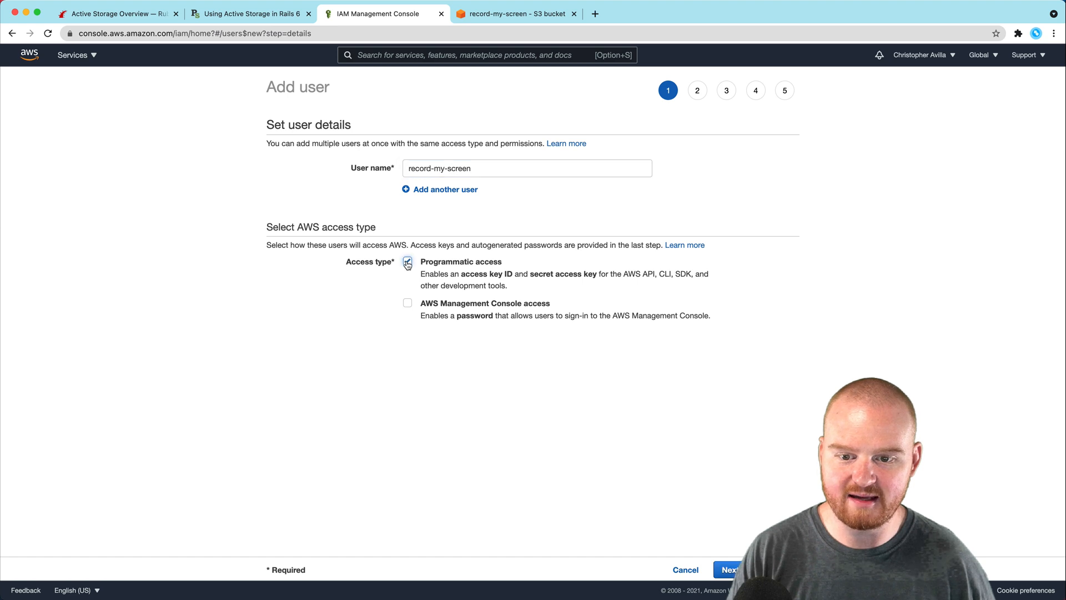
click(408, 261)
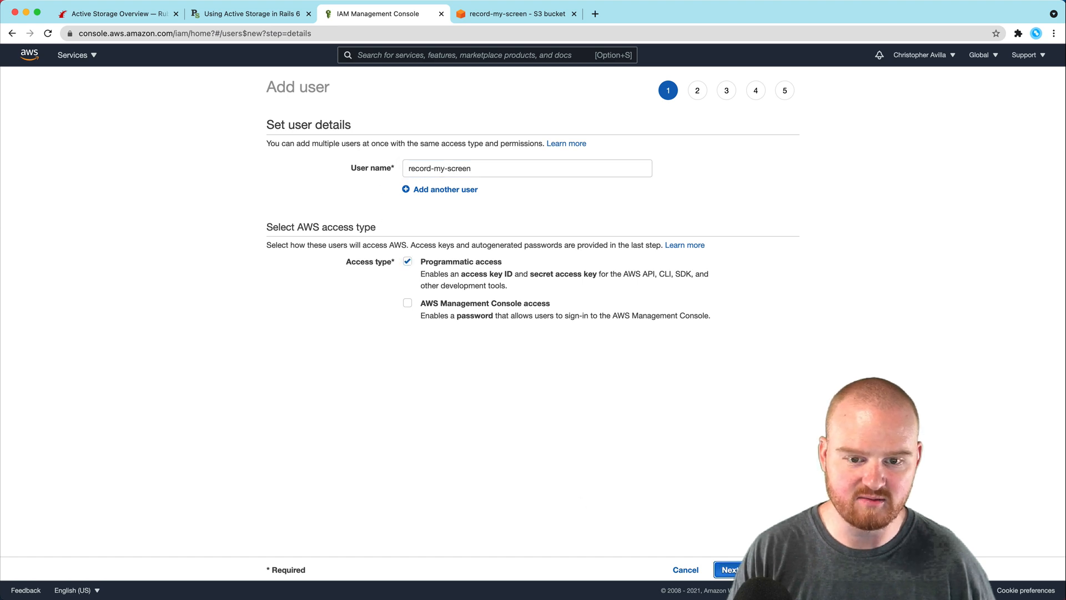
click(726, 569)
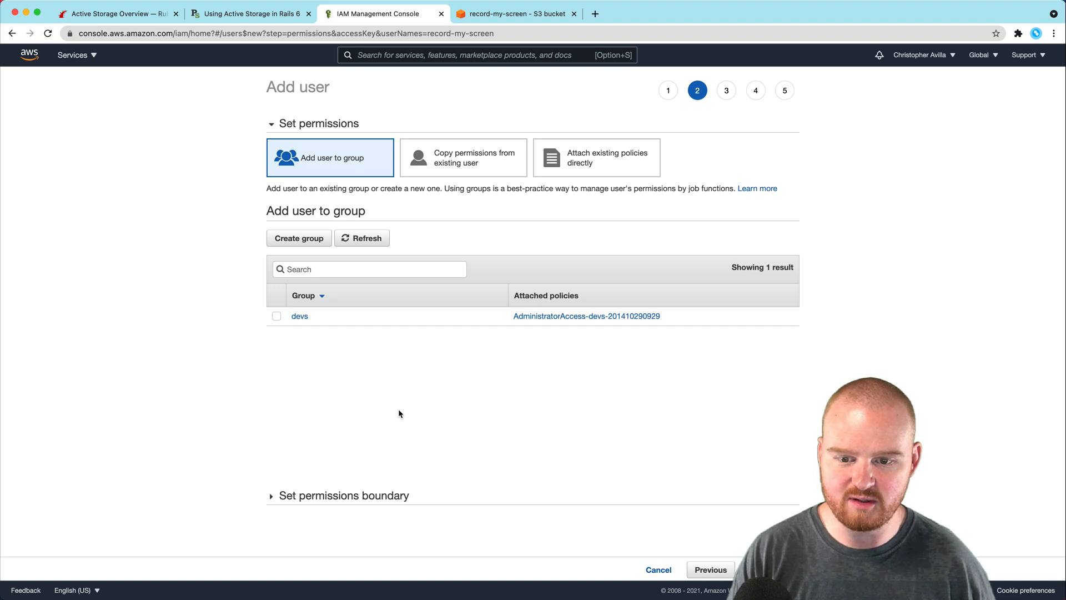
Put the user in the devs group, skip tags and create the record-my-screen user
click(277, 315)
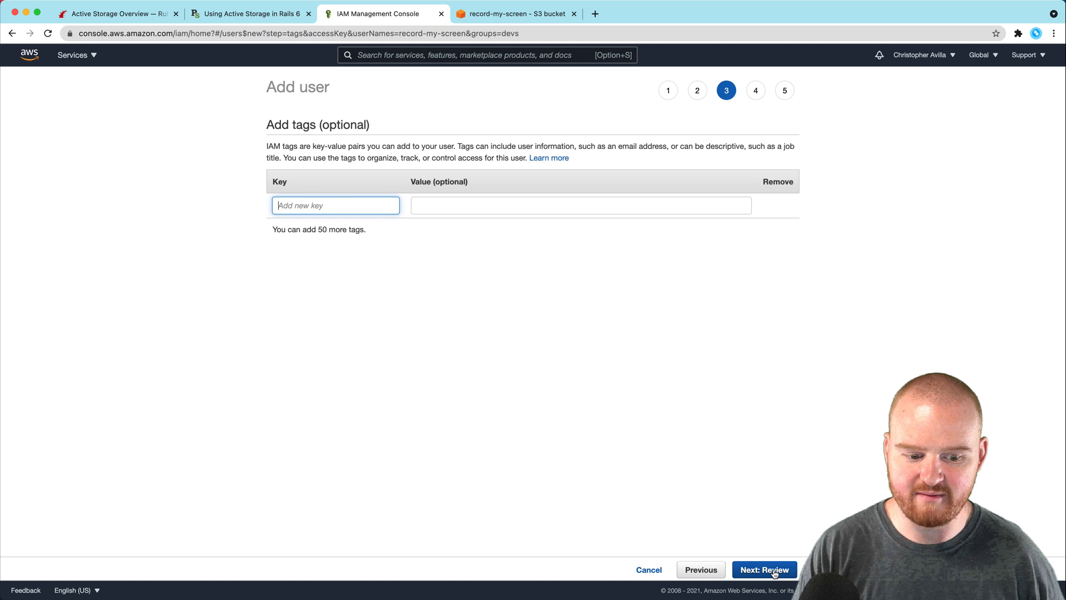
click(764, 569)
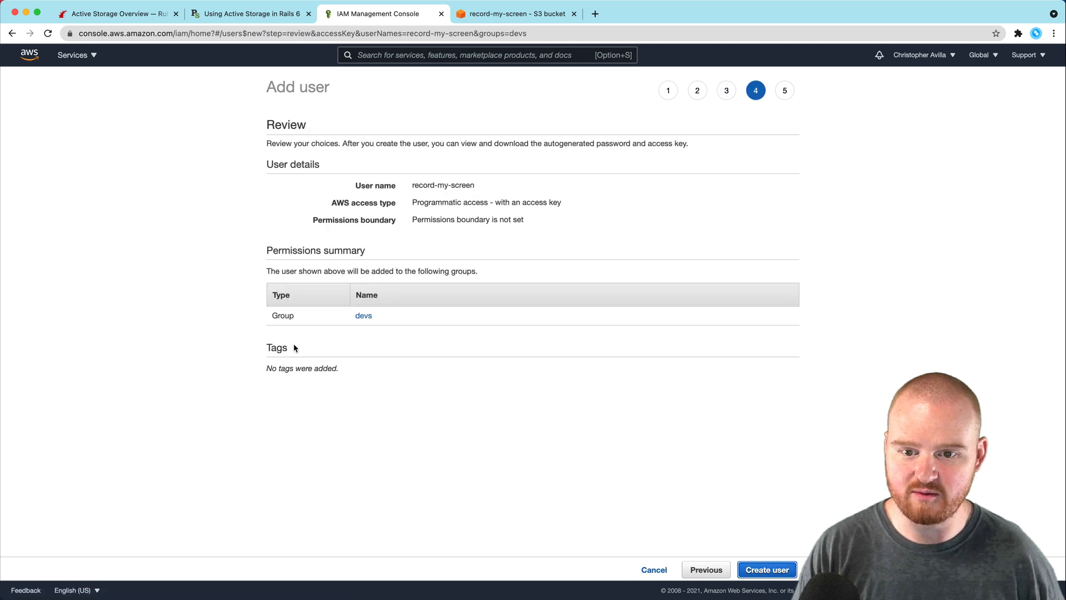
drag(353, 184, 523, 218)
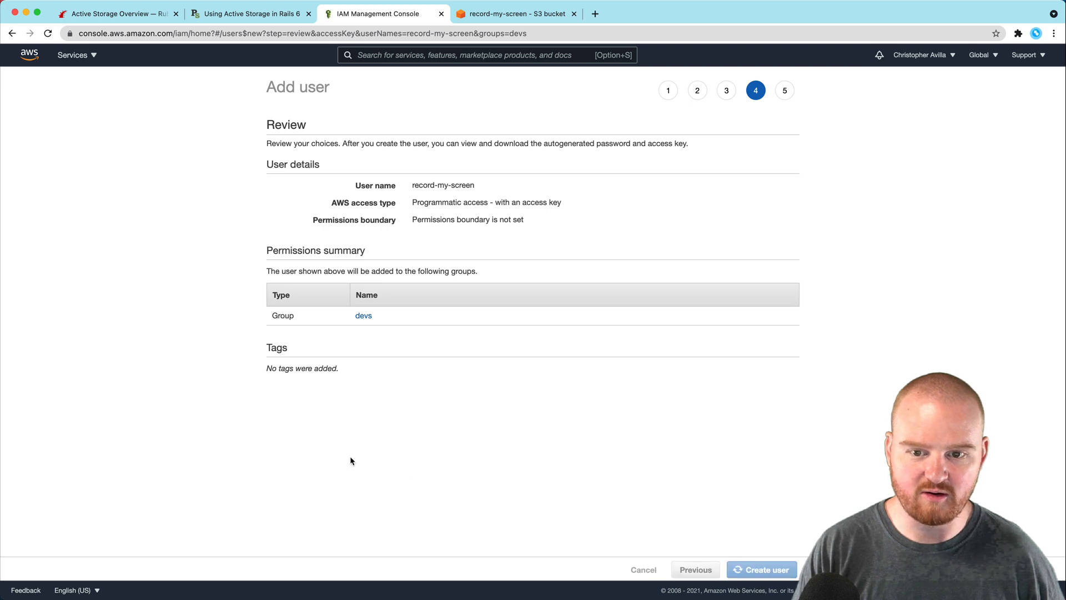
click(761, 568)
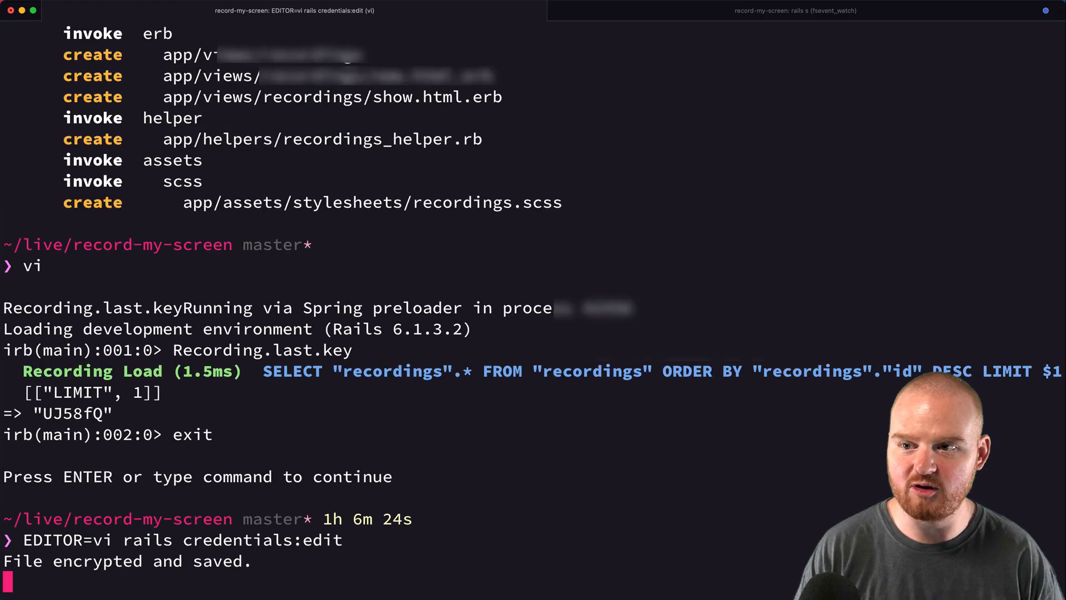
Save the encrypted credentials file and stage all project changes with git add -A
key(Return)
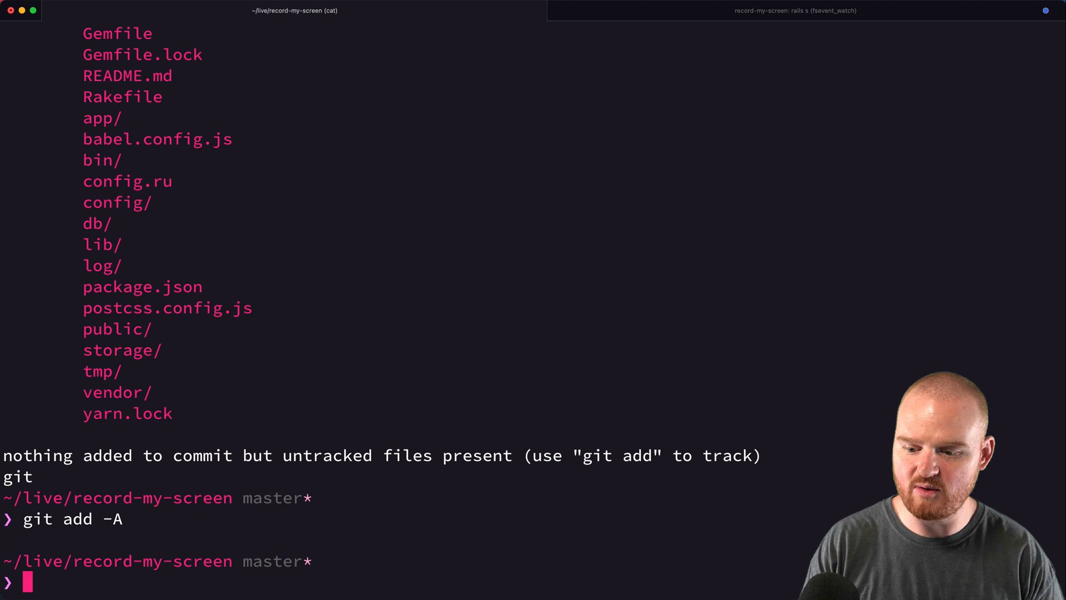
text(git commit -m)
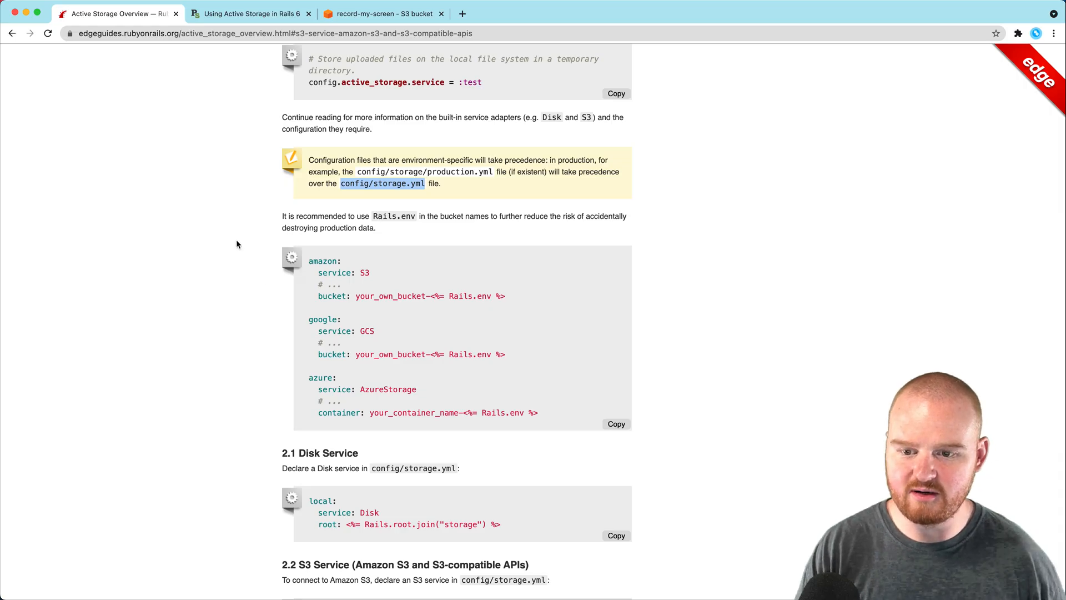
Review the Active Storage S3 configuration guidance in the Rails Guides
scroll(down, 3)
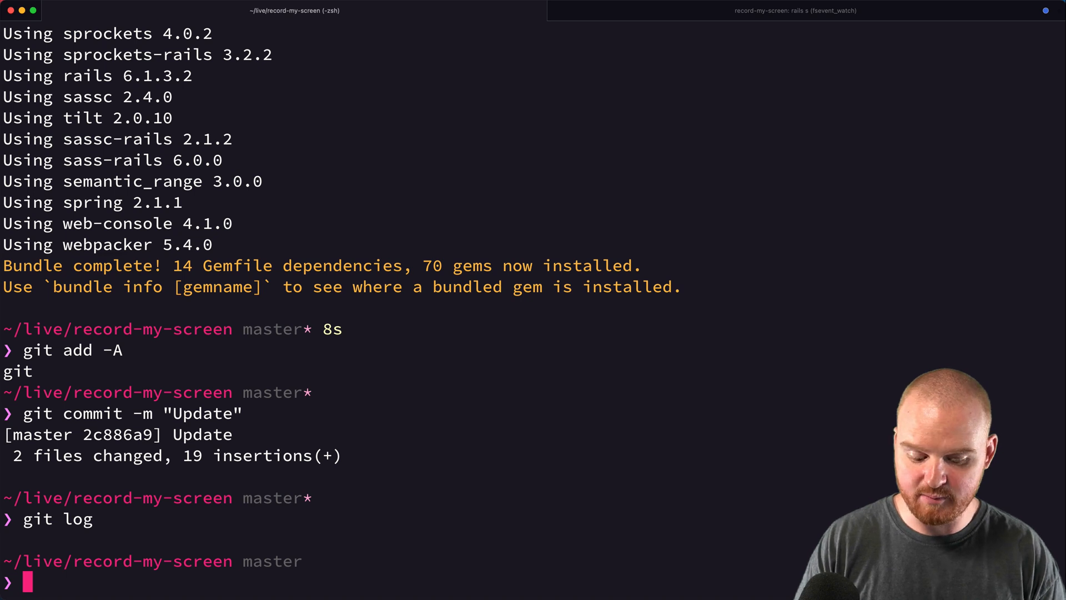
Create the Heroku app record-my-screen and push master to Heroku
text(herokua)
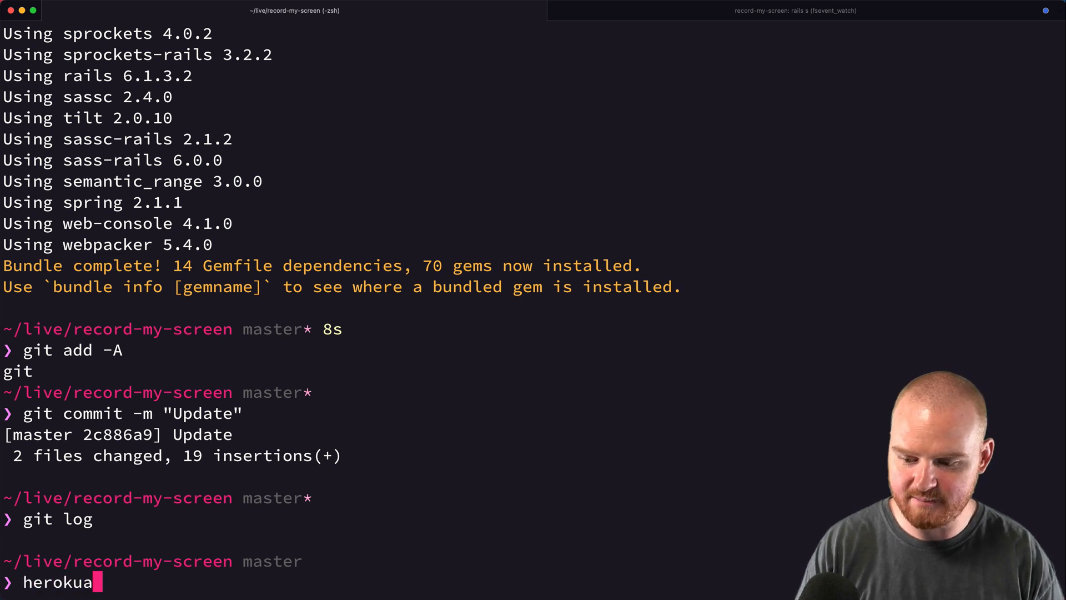
text(app:create rec)
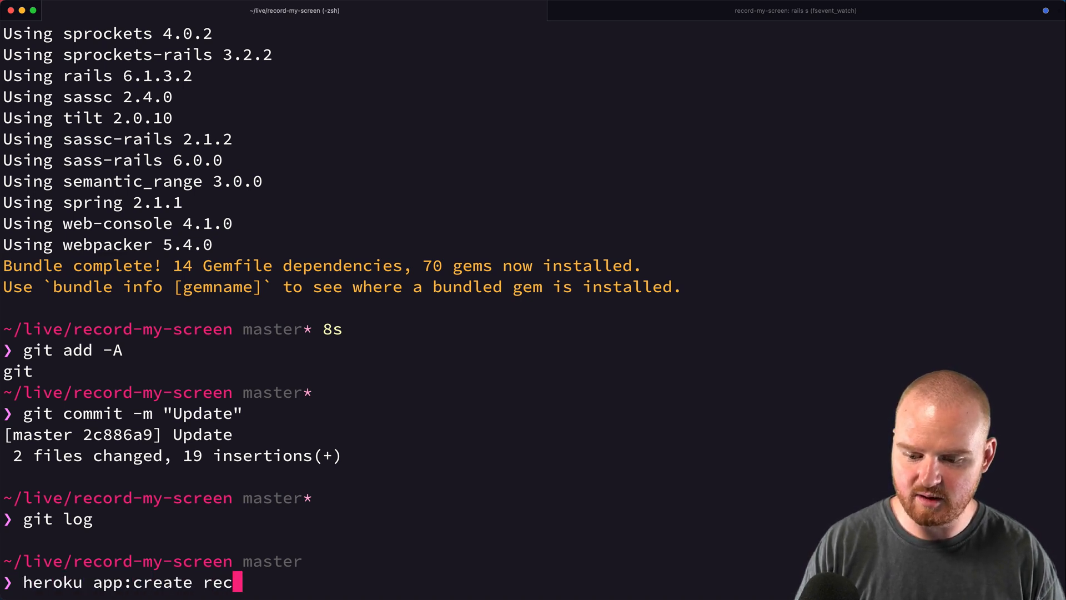
text(ord-my-screen)
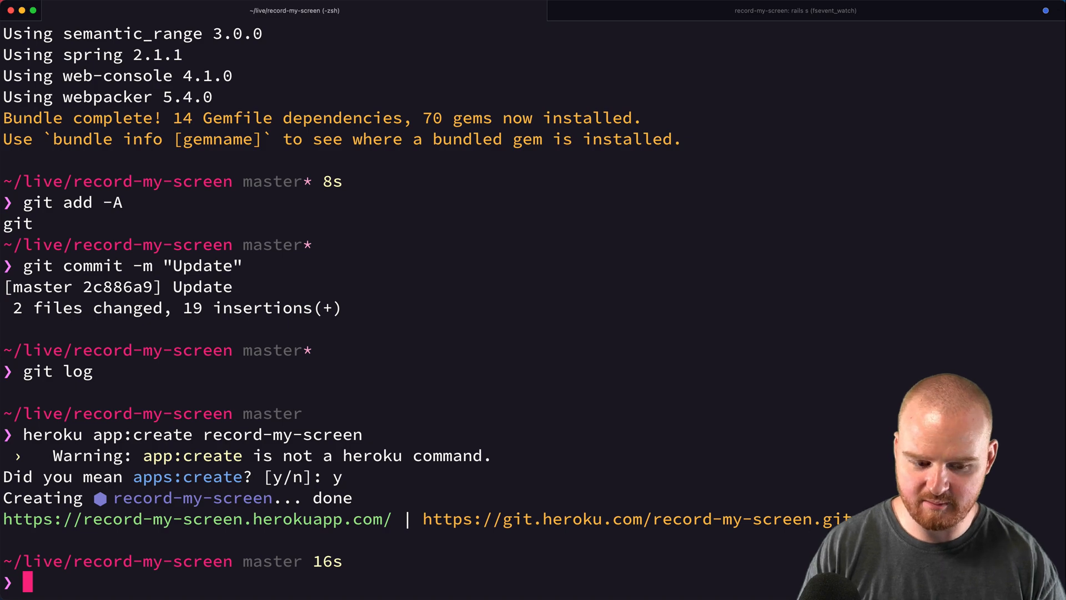
text(git push heroku ma)
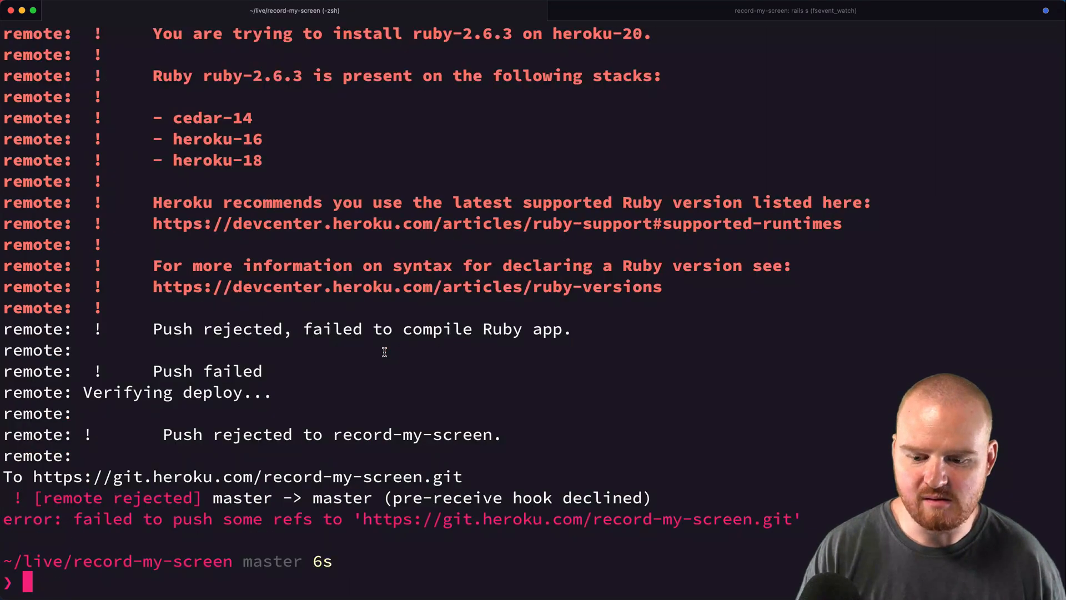
Set the Heroku stack to heroku-18 and push master to Heroku again
text(heroku stack:set heroku-18)
text(git)
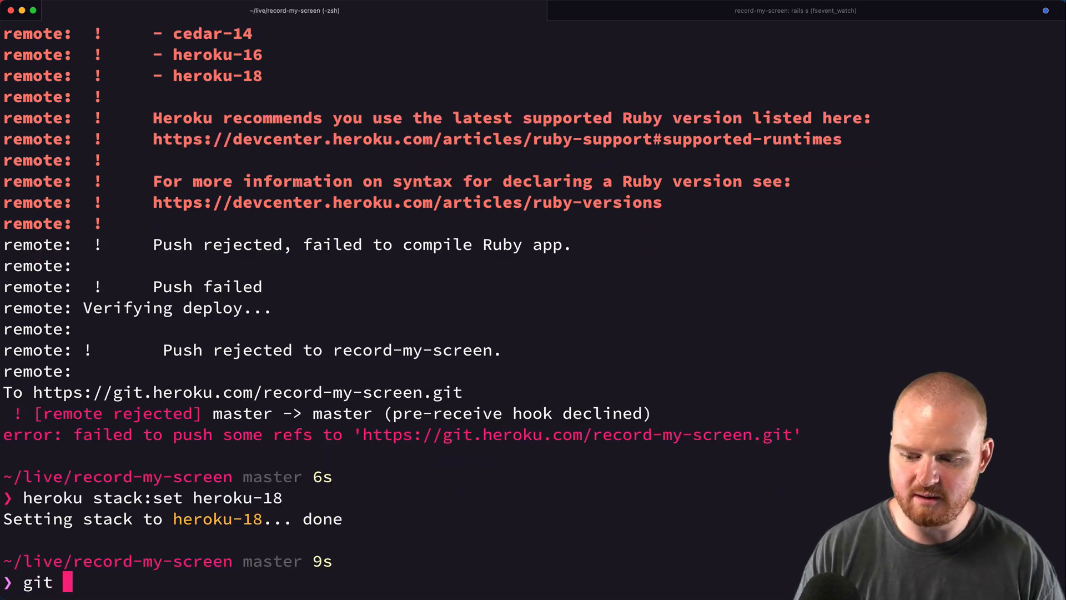
text(push heroku master)
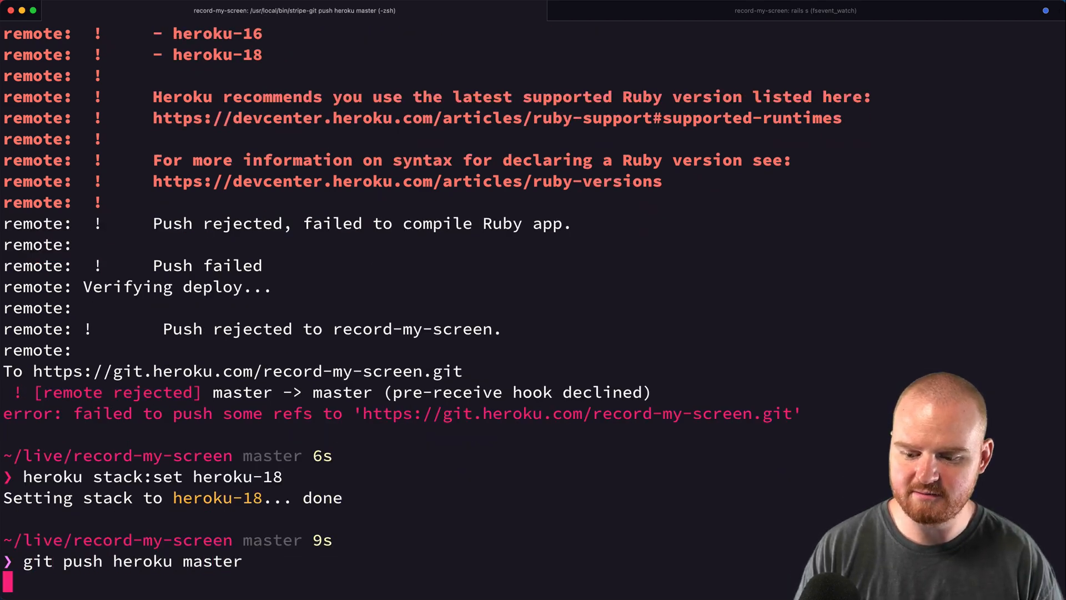
key(Return)
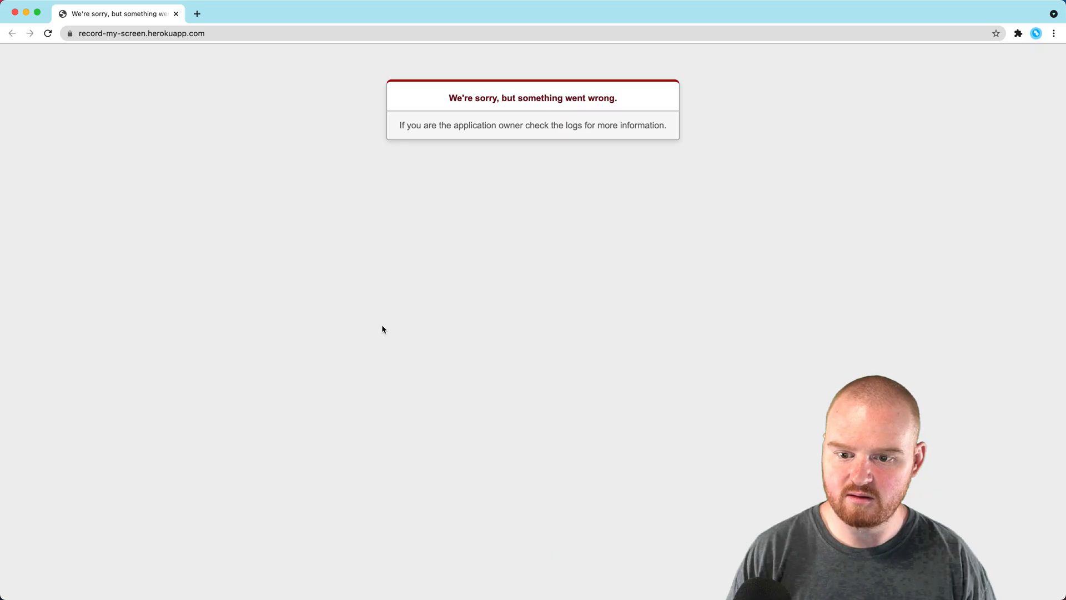
Reload record-my-screen.herokuapp.com until the Start/Stop/Save page replaces the error page
click(47, 34)
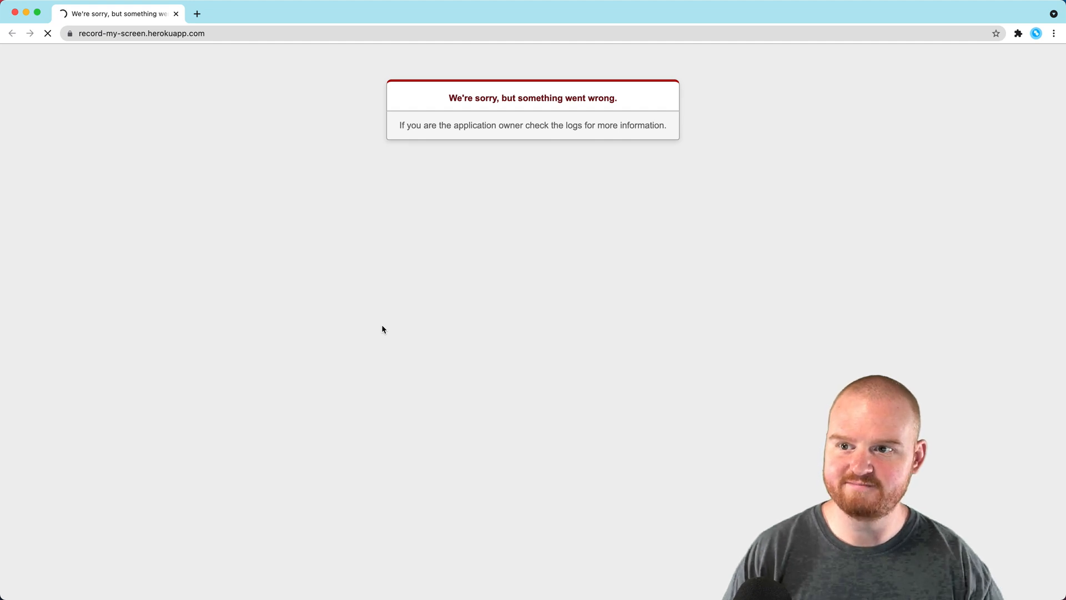
click(48, 34)
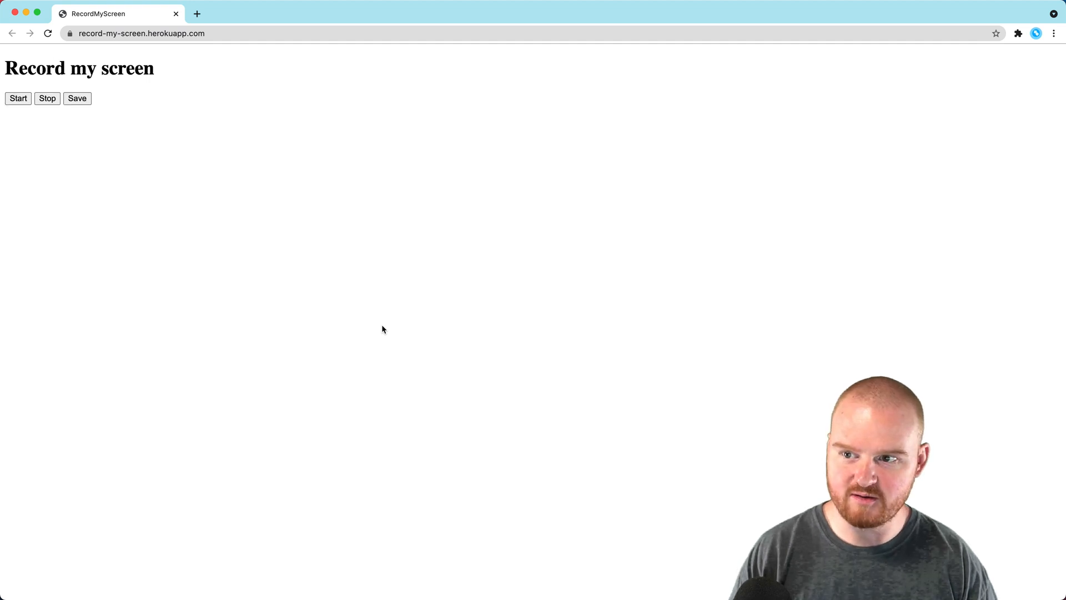
With developer tools open, start recording the second screen and allow microphone access
key(ctrl+plus)
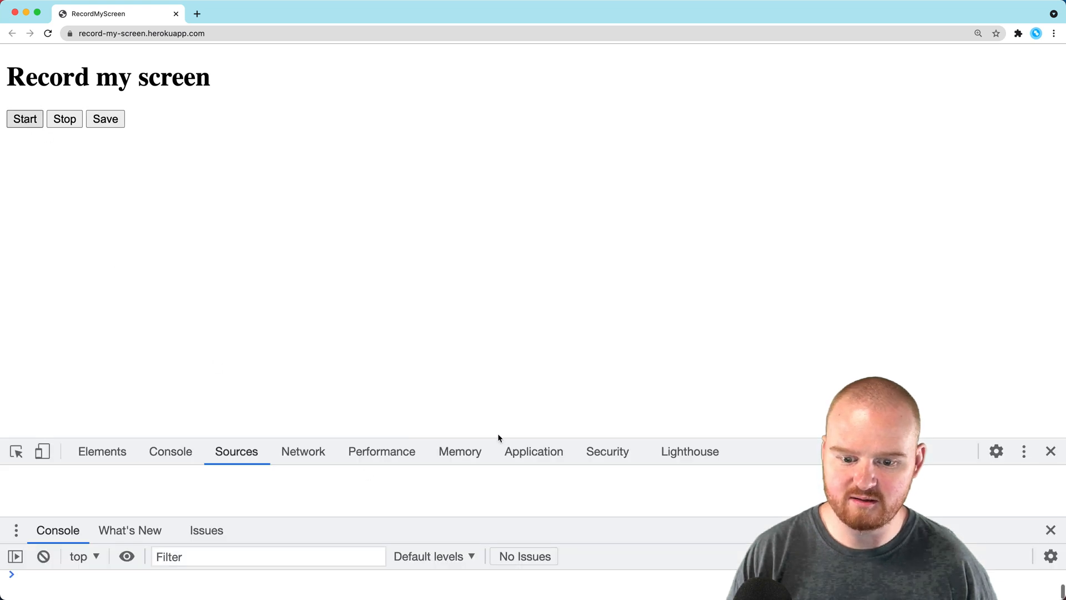
click(25, 118)
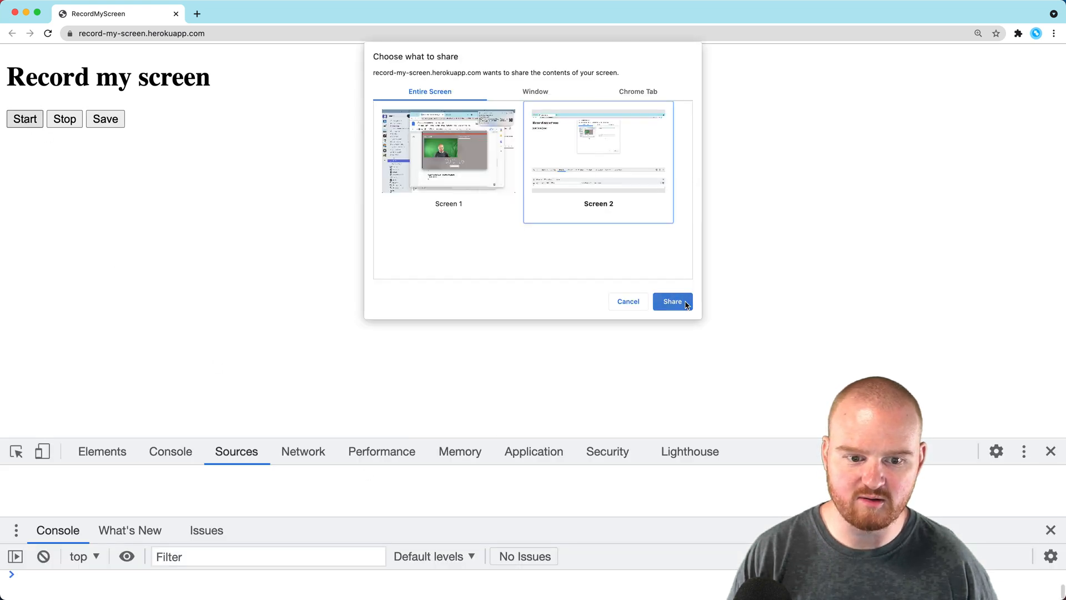
click(671, 301)
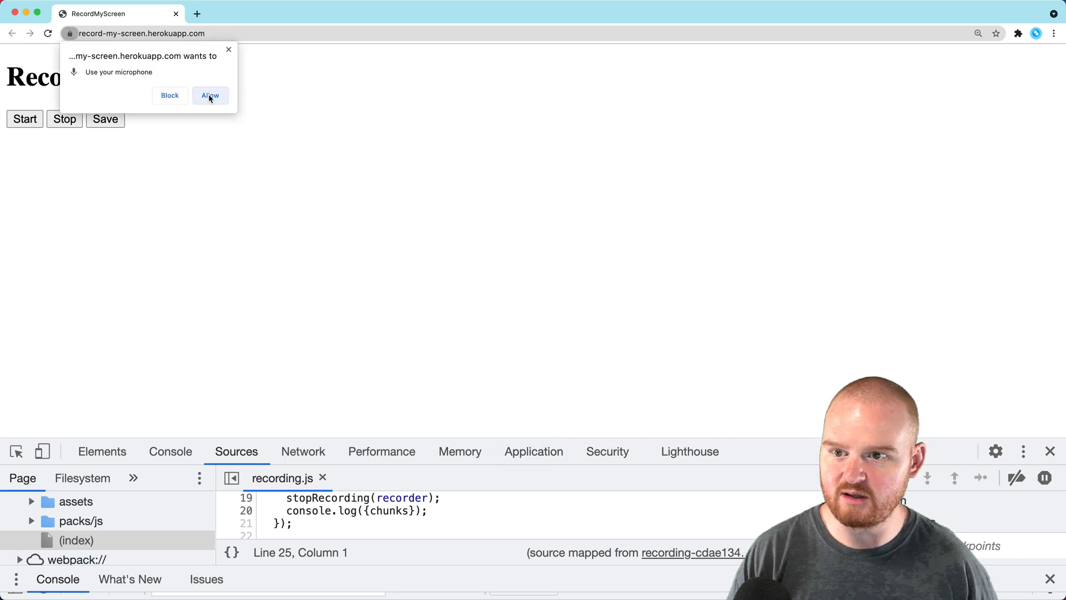
click(210, 96)
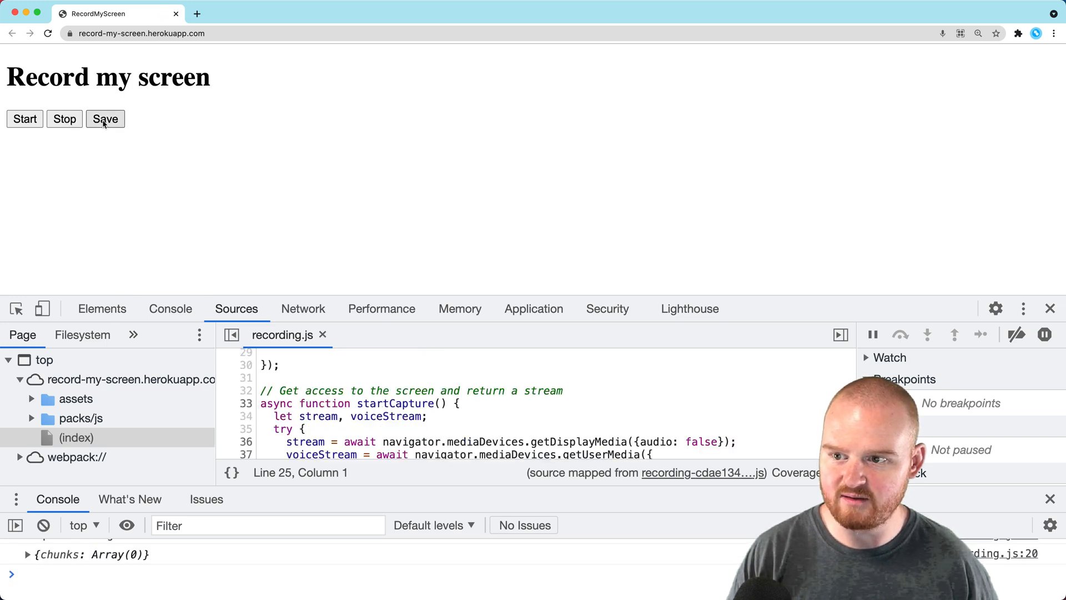
Save the recording to the server and visit /r/ZBndCQ to play it back
click(104, 119)
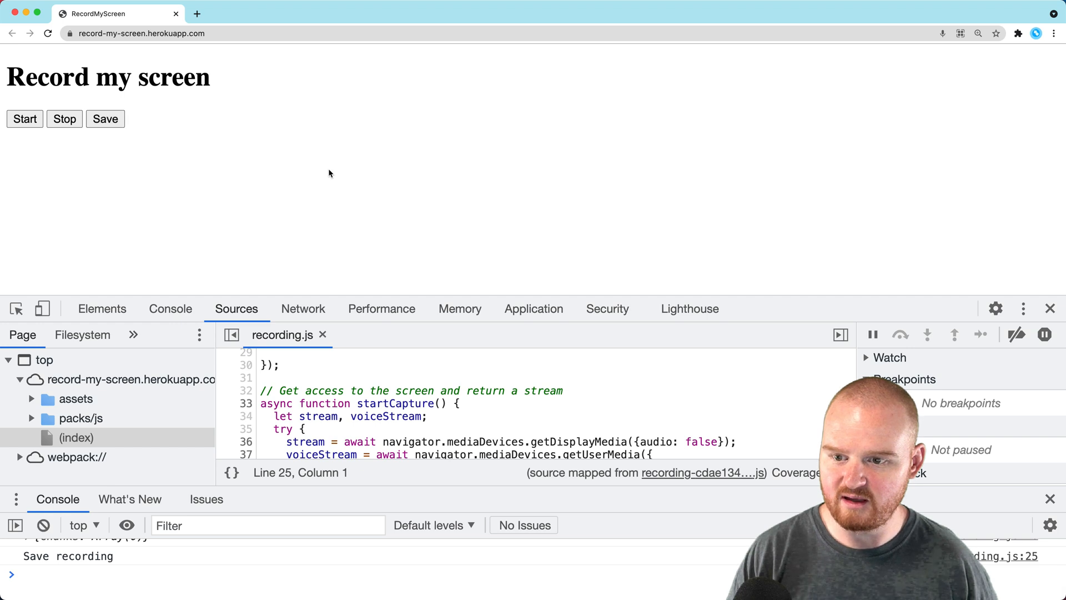
click(105, 119)
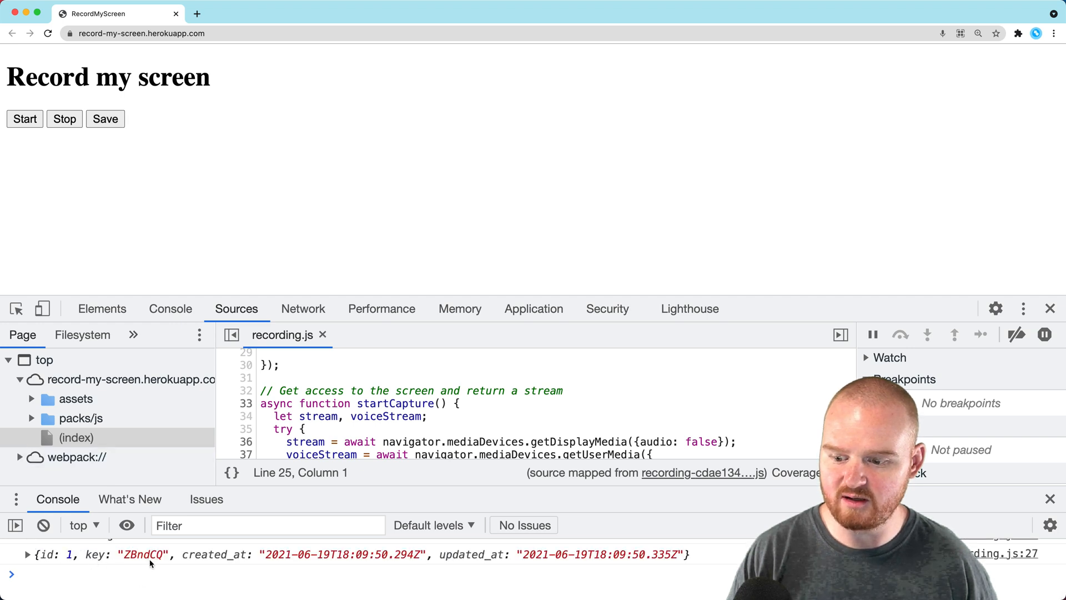
click(27, 554)
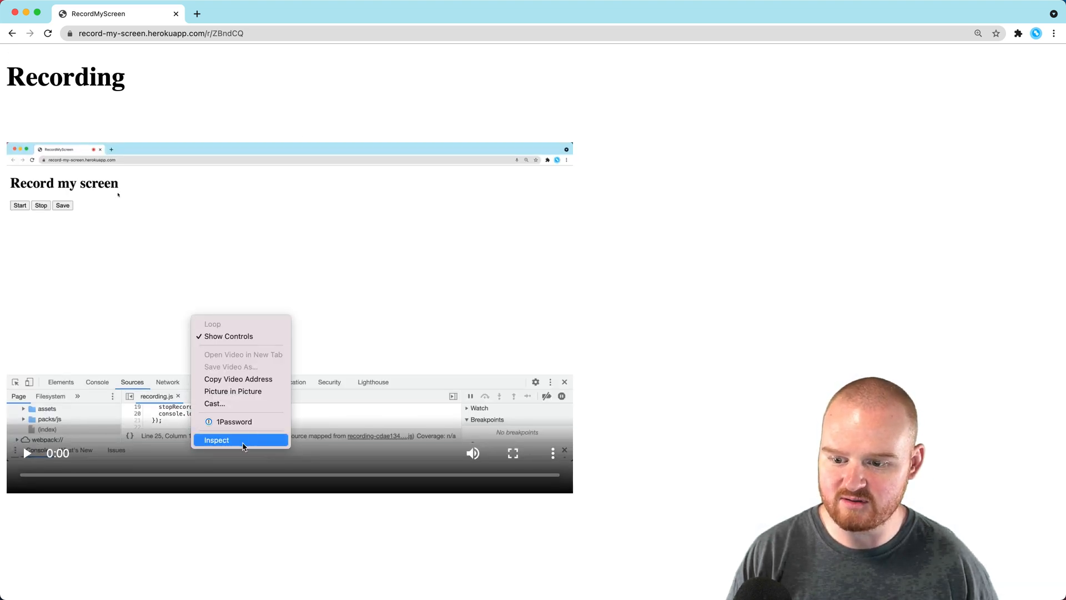
click(244, 444)
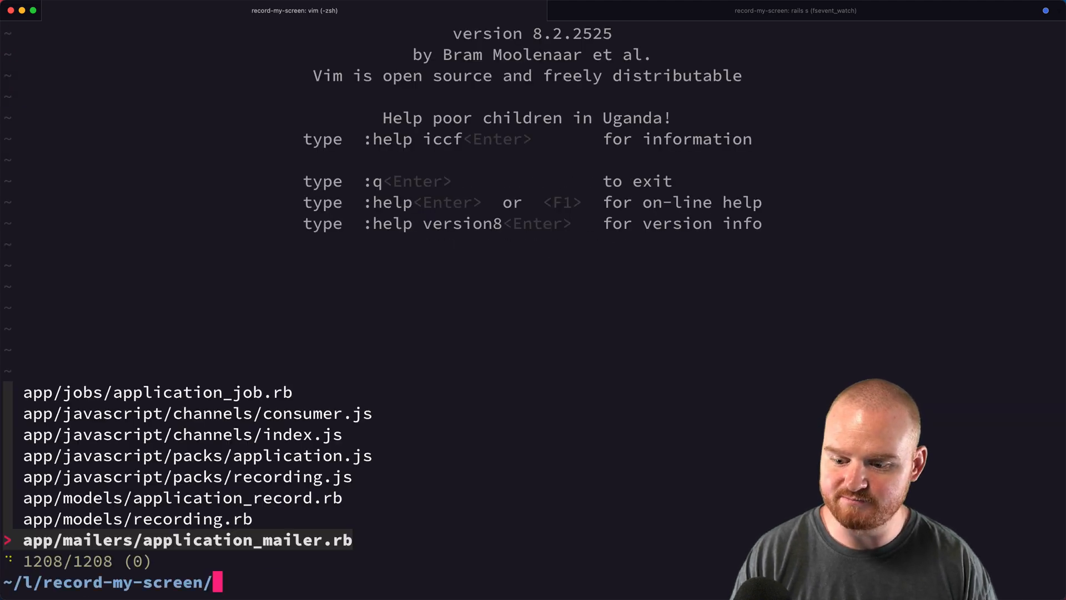
Set config.active_storage.service to :amazon in production.rb and commit the switch
text(produc)
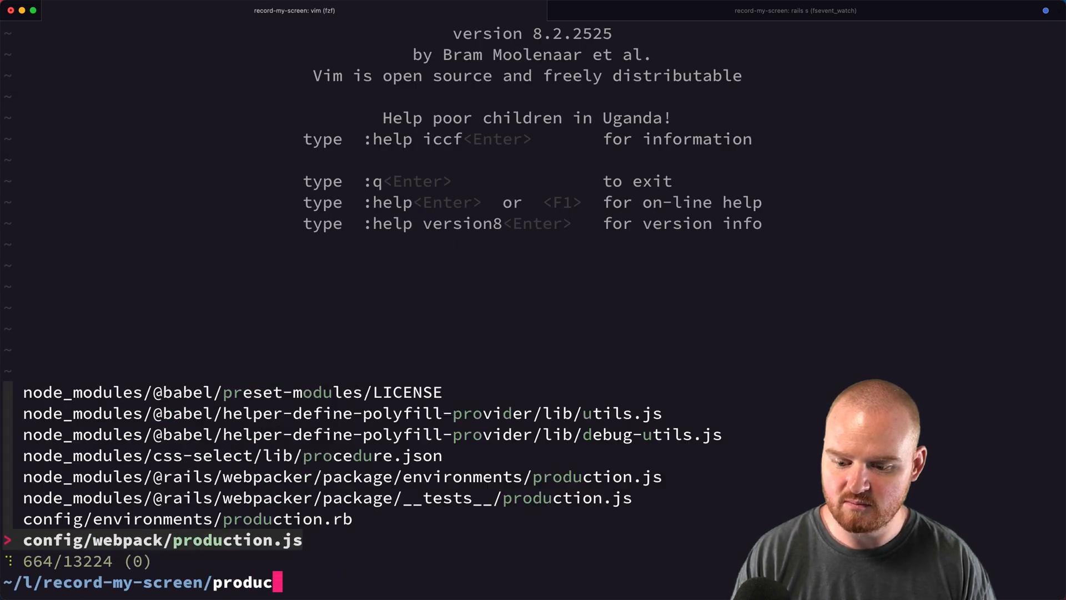
key(enter)
text(/storage)
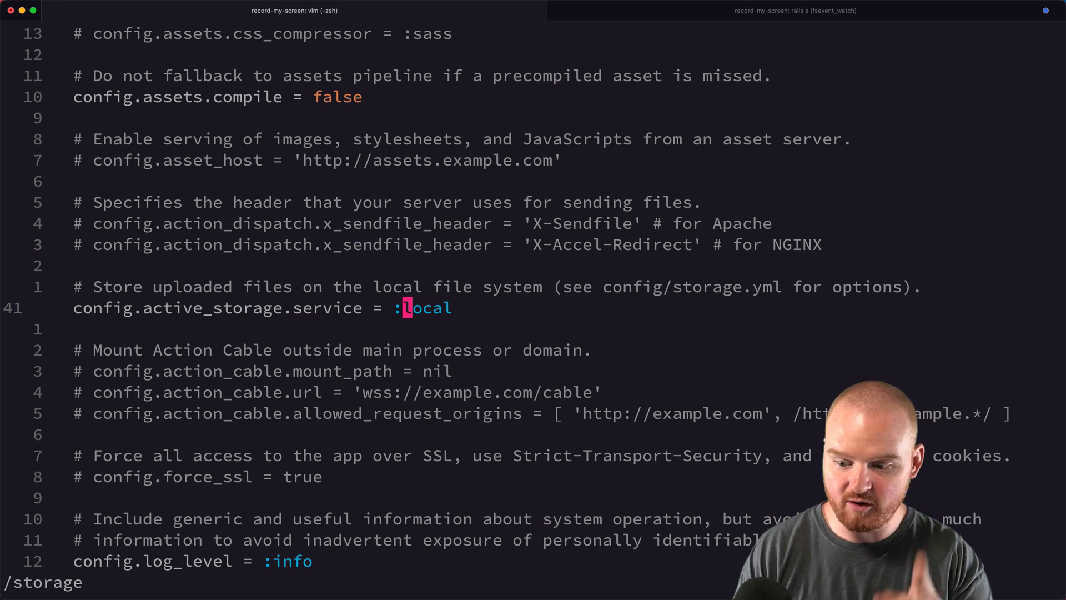
text(ama)
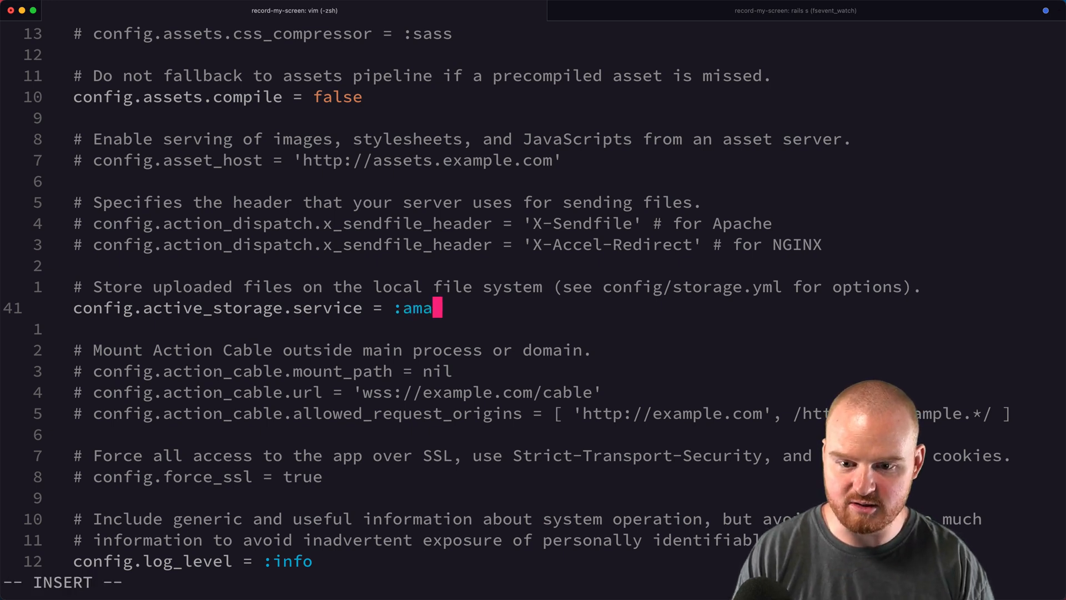
text(zon)
text(git comm)
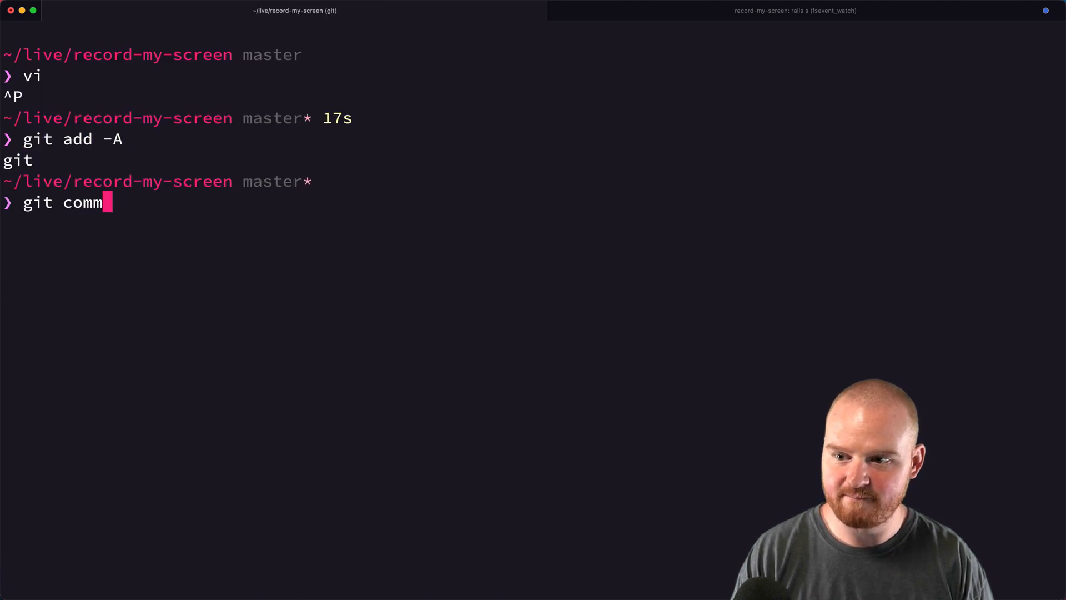
text(it -m "Switc)
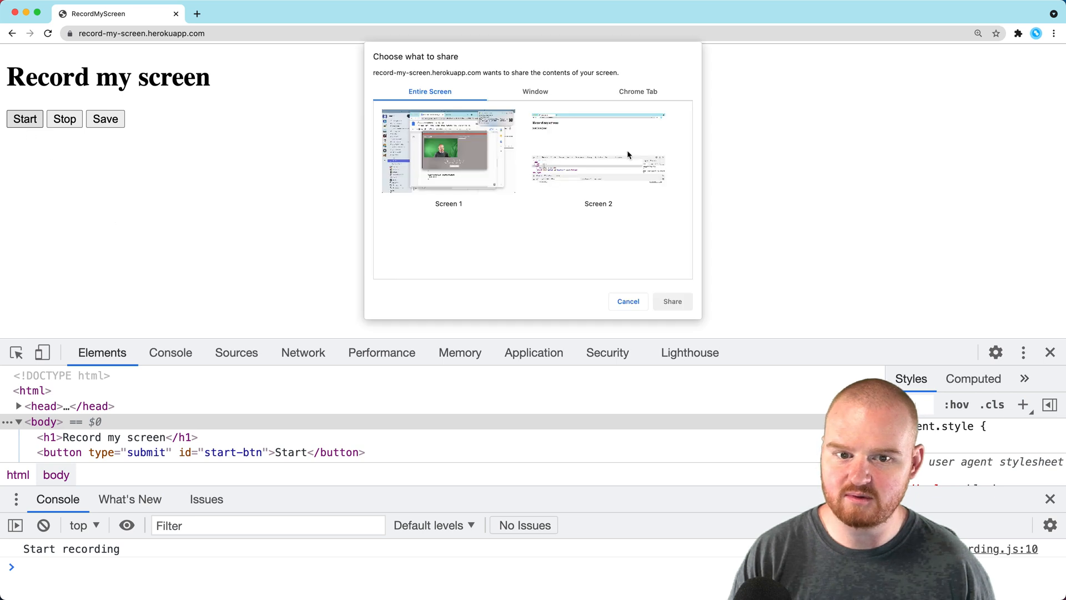
Share a screen, stop the capture, and save the recording on the deployed app
click(670, 301)
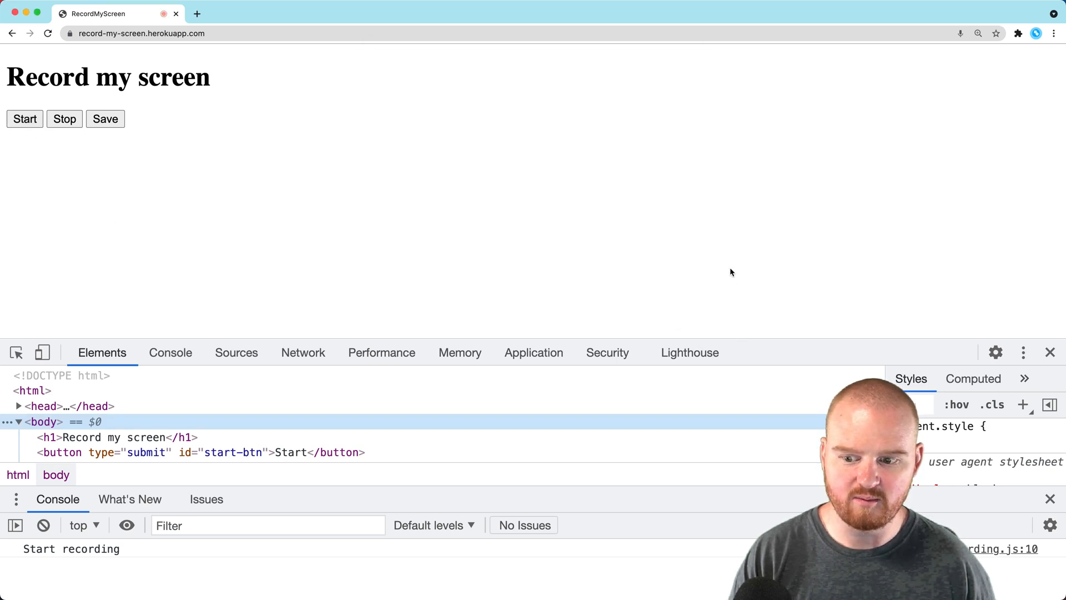
click(65, 119)
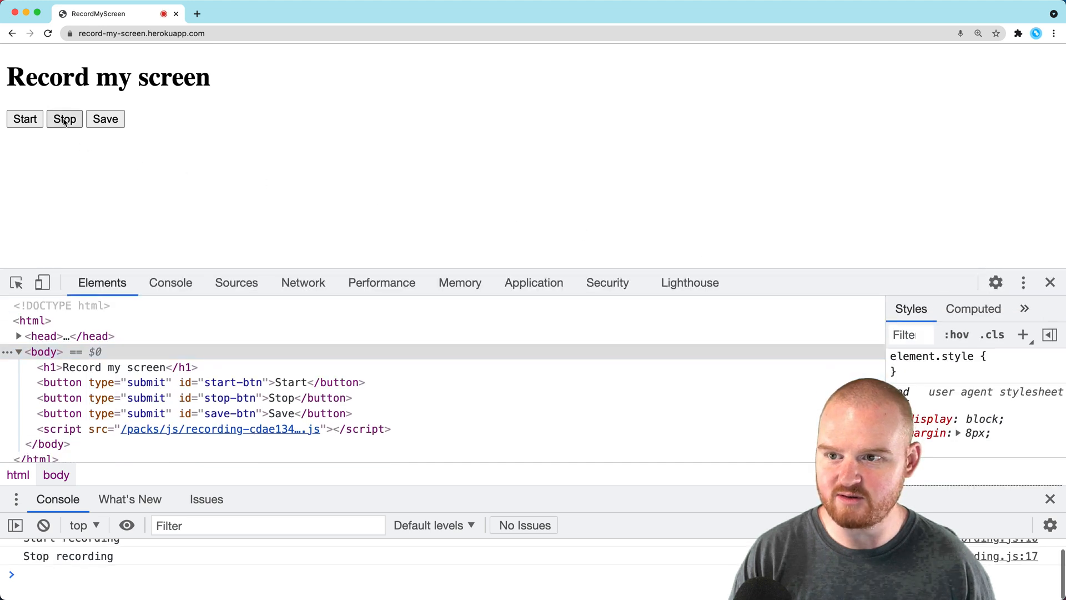
click(104, 119)
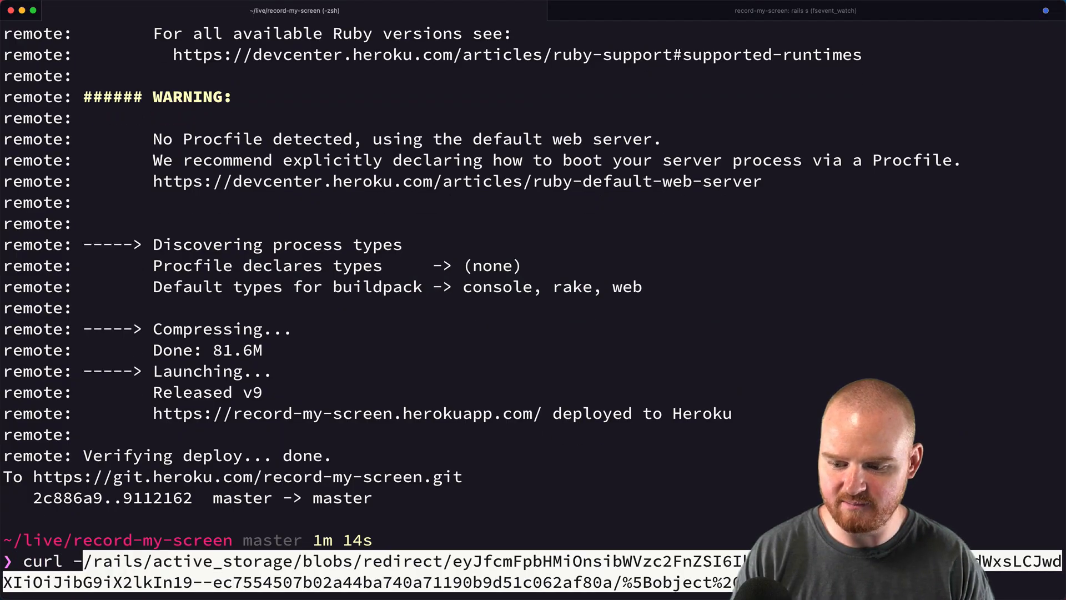
Curl -v the blob redirect URL and check the Location header points to the record-my-screen S3 bucket
key(ctrl+u)
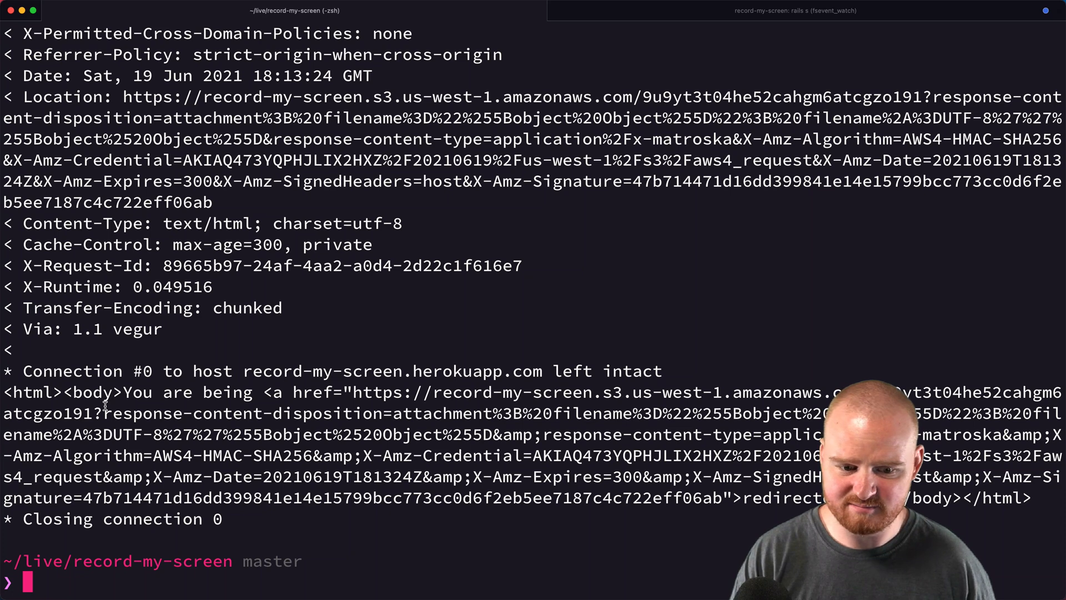
double_click(523, 392)
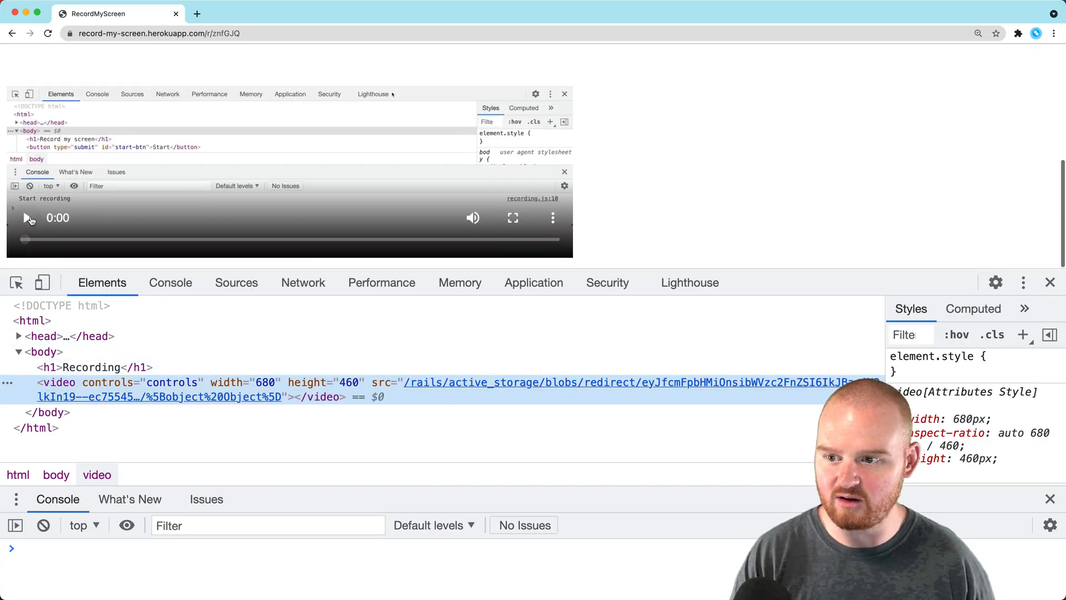
Play the znfGJQ recording's video to confirm it streams from S3
click(28, 218)
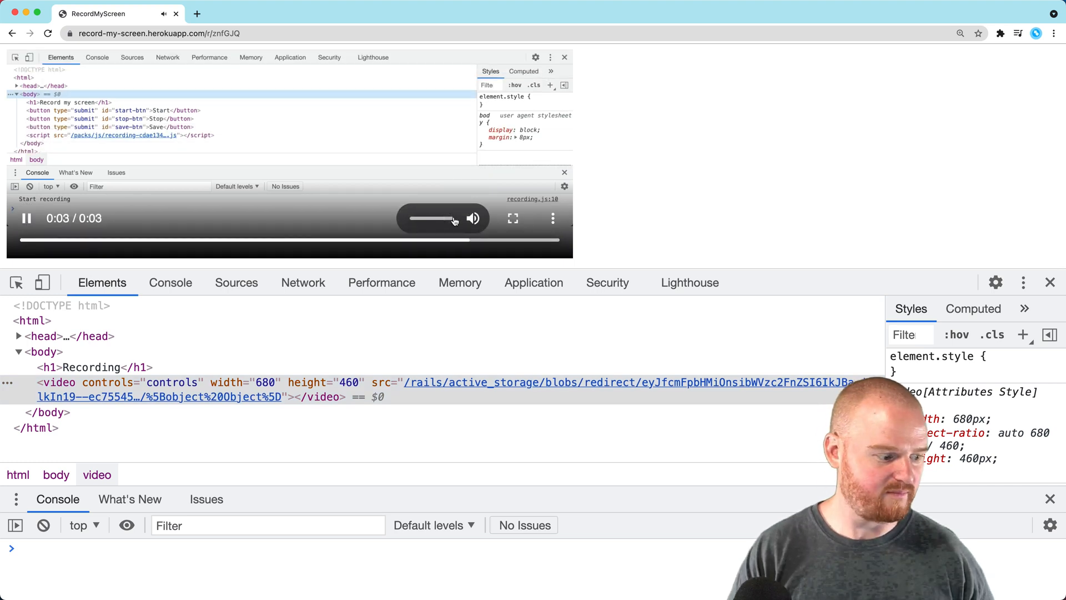
click(27, 219)
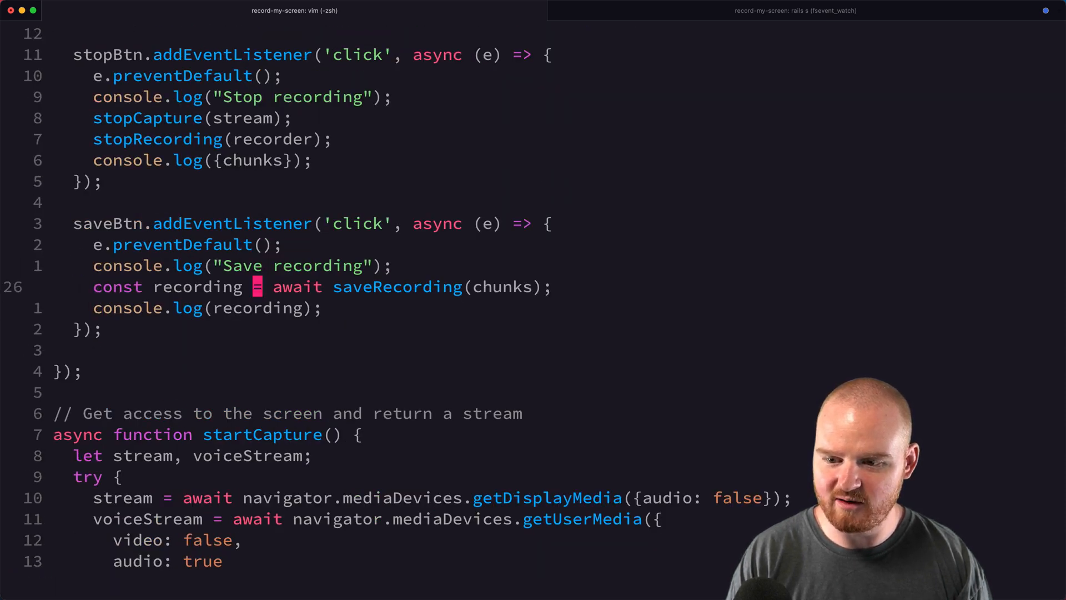
Destructure {key} from saveRecording and set window.location.href = `/r/${key}` in recording.js
text({key})
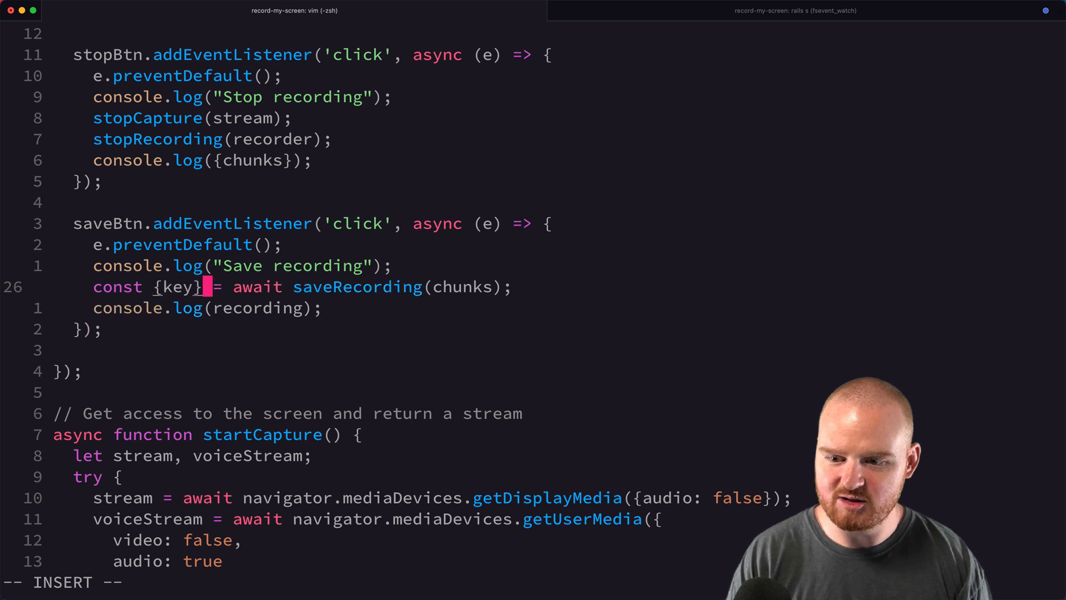
text(windo)
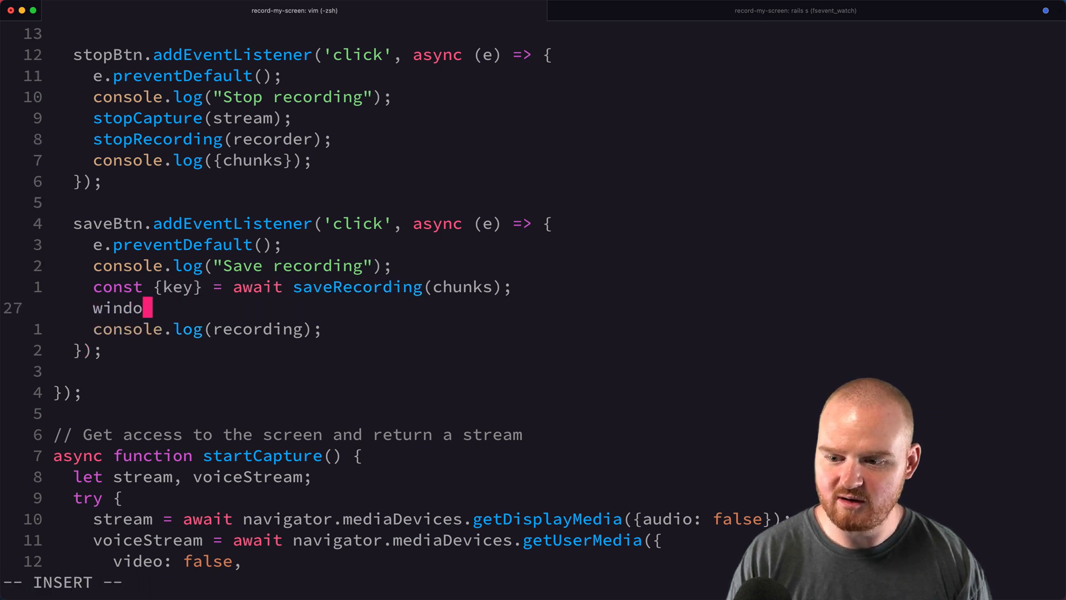
text(.location)
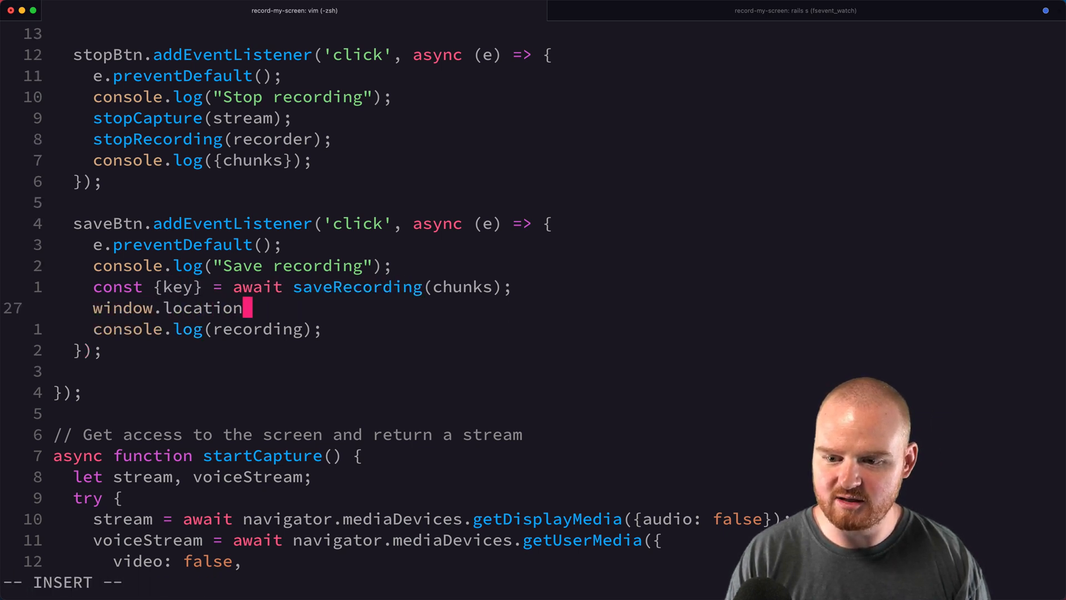
text(.href = '/')
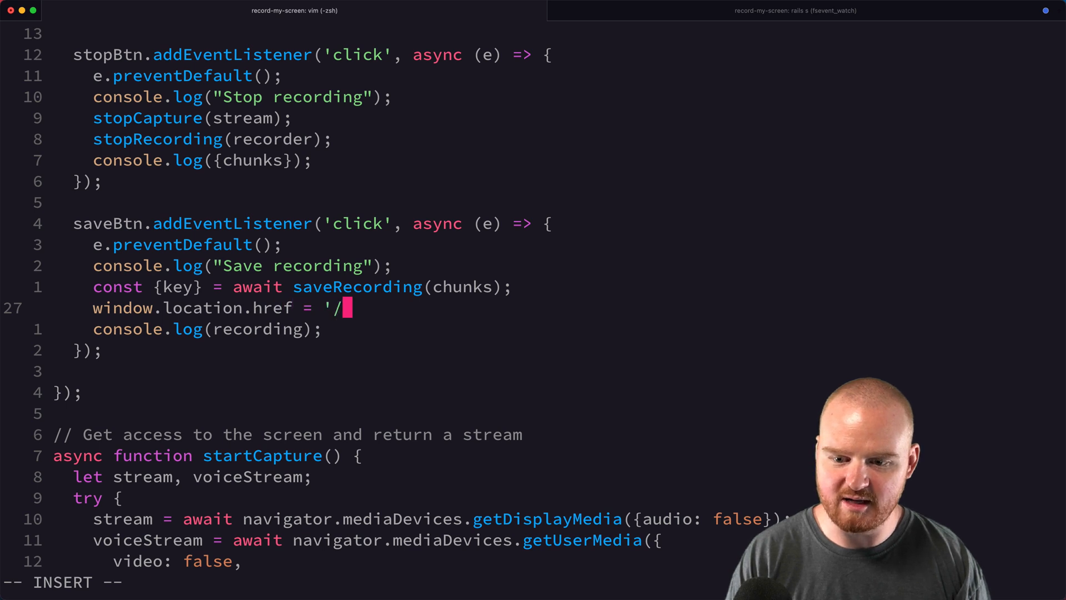
text(r)
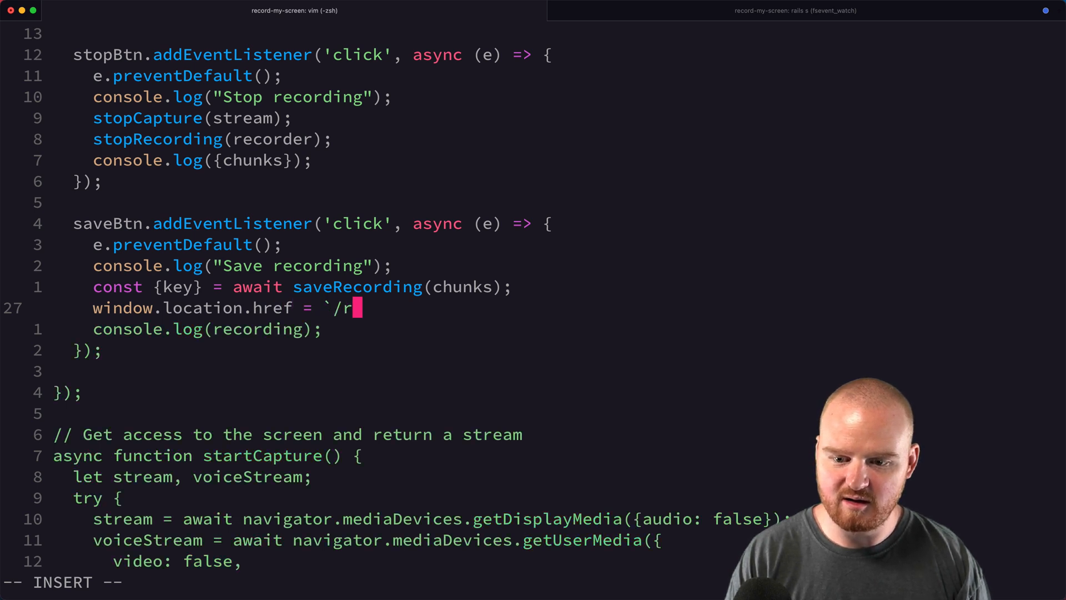
text(${key})
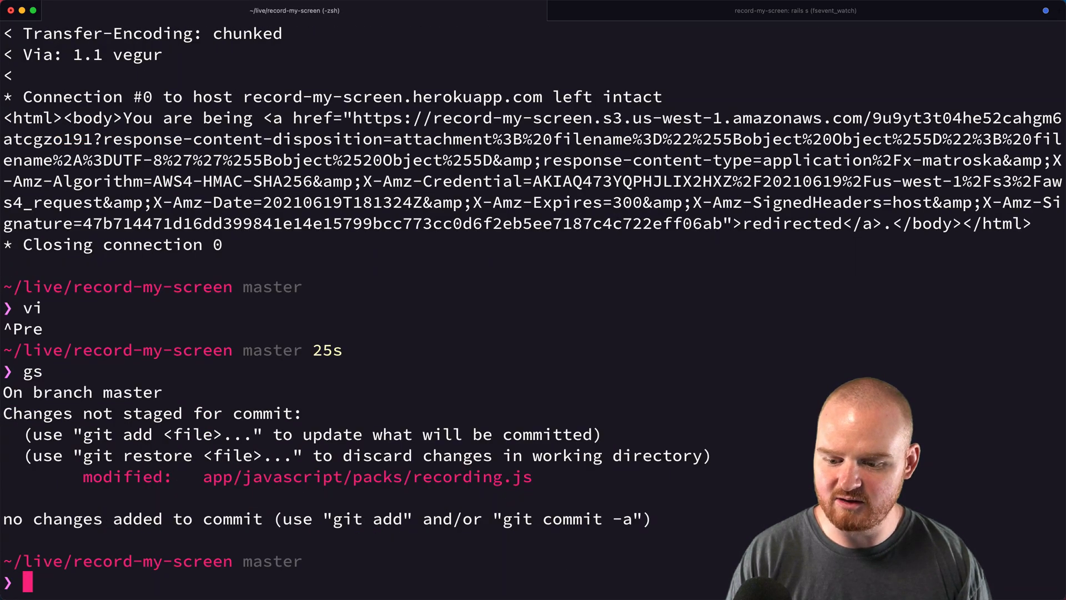
text(vi)
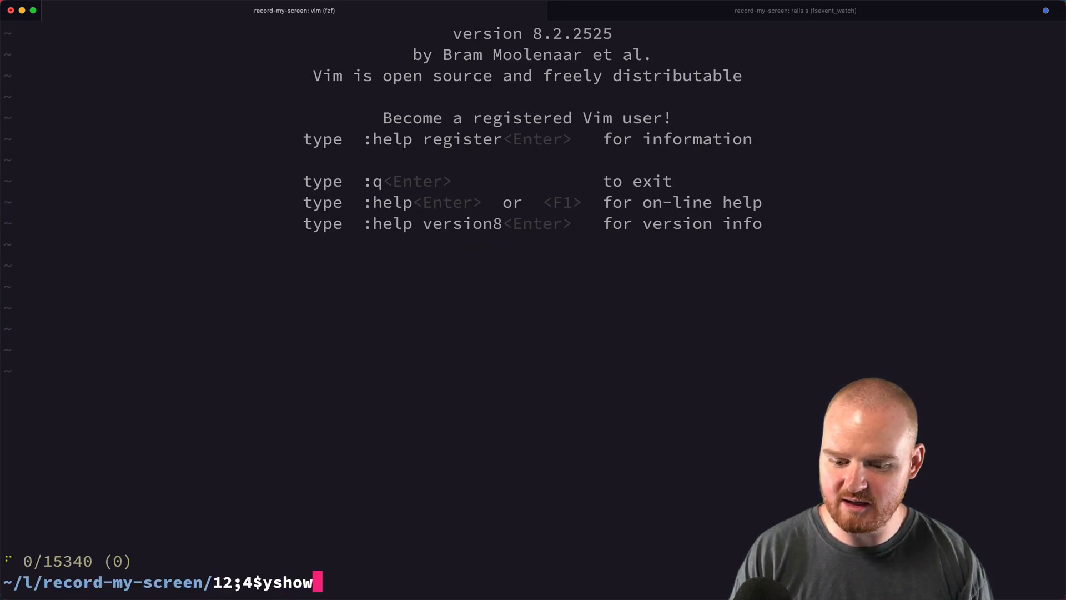
Insert <a href="/">New recording</a> above the video_tag in show.html.erb
key(enter)
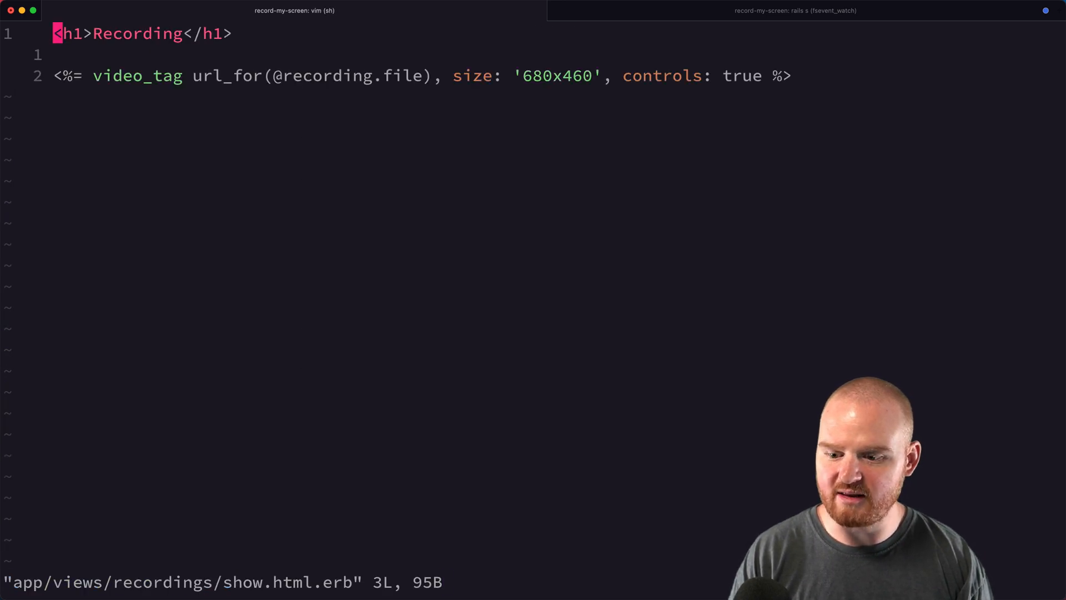
text(<a h)
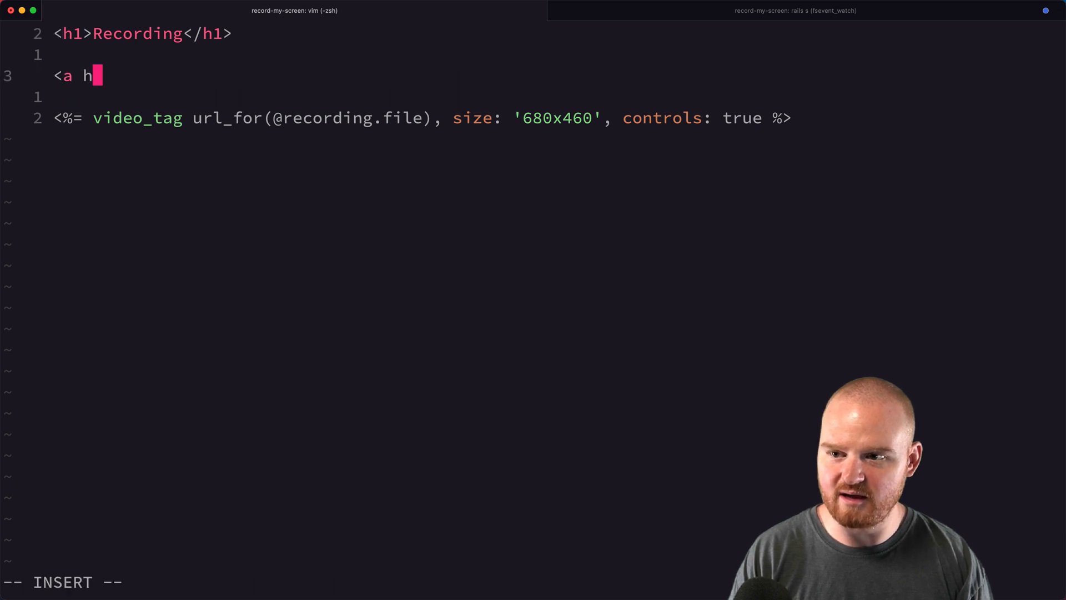
text(ref=)
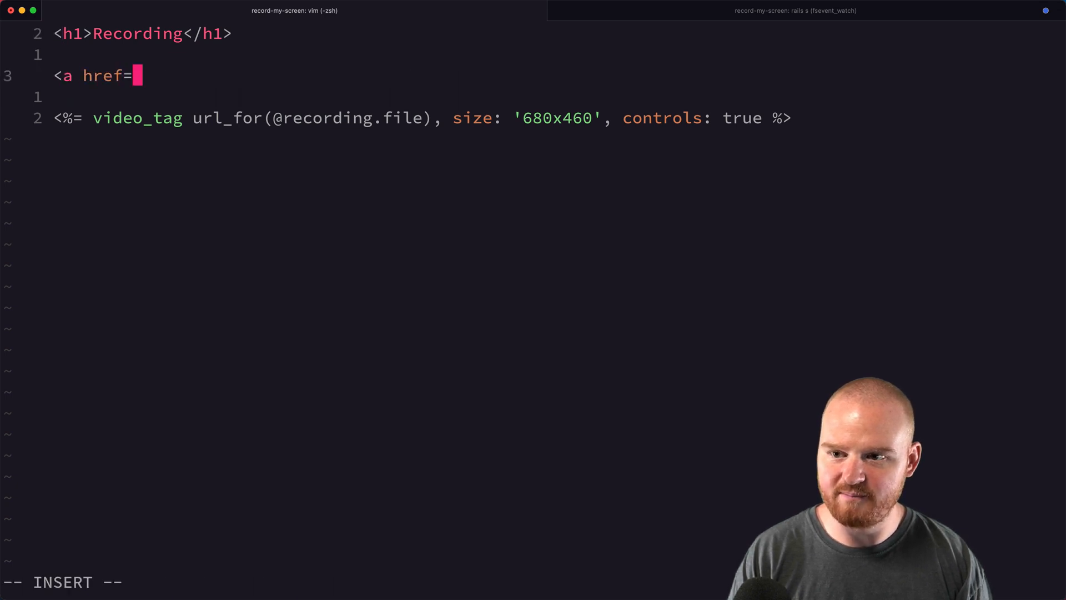
text("/")
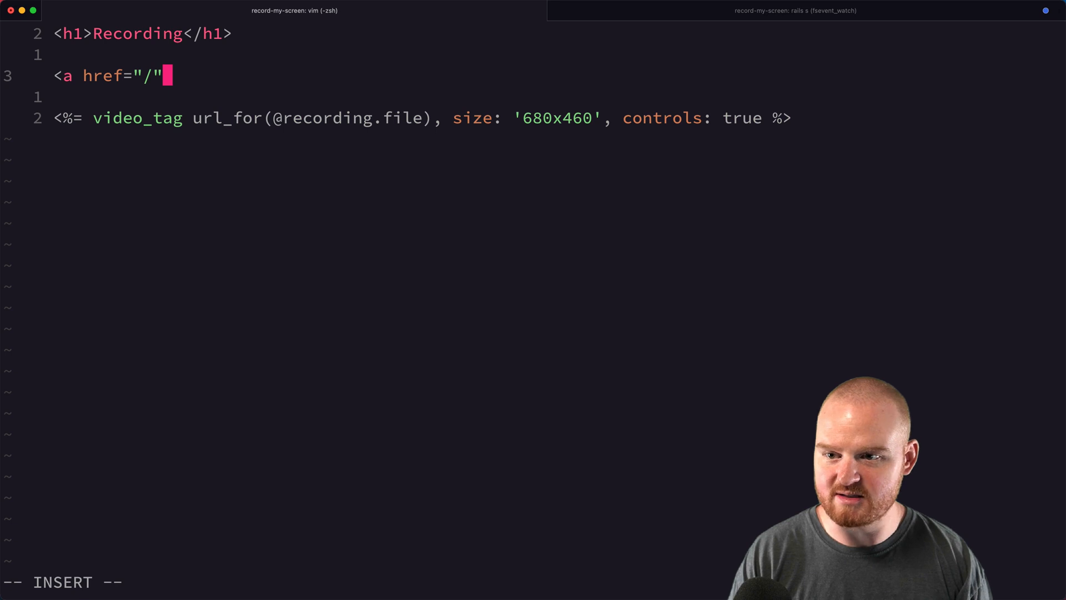
text(New reco)
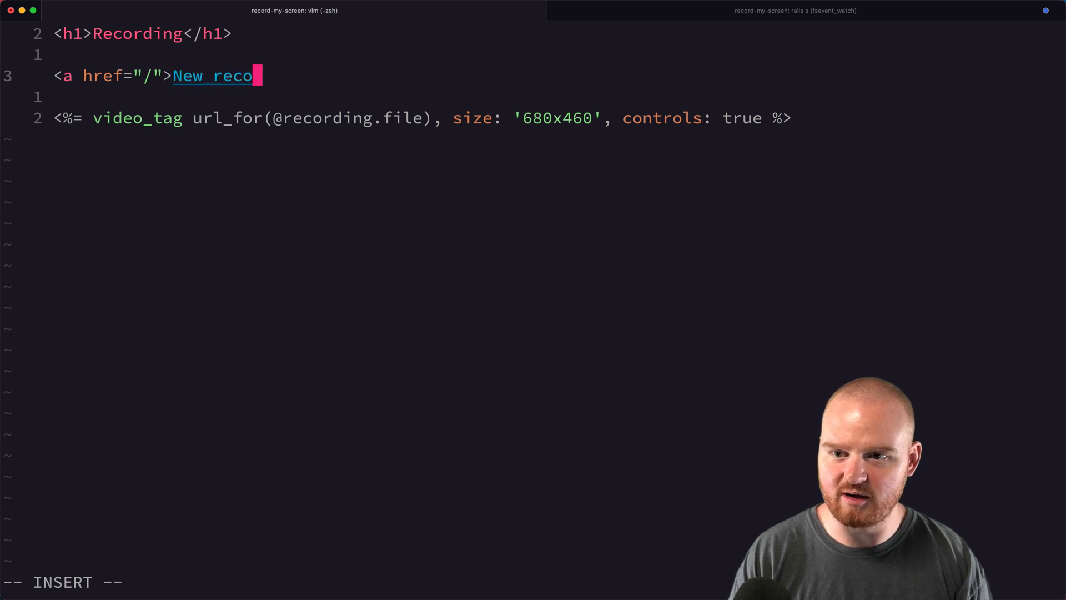